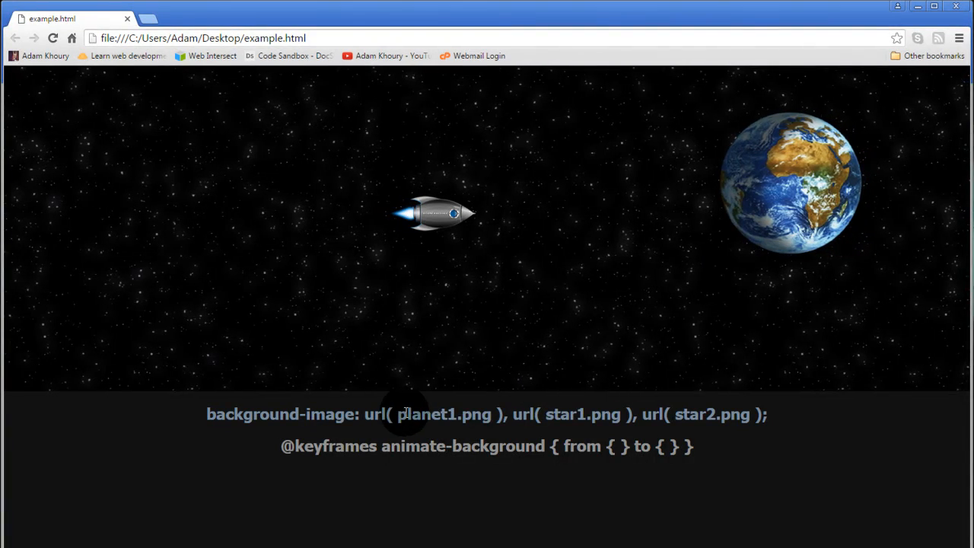
Step: Highlight planet1.png and the other background image file names in the code
double_click(444, 414)
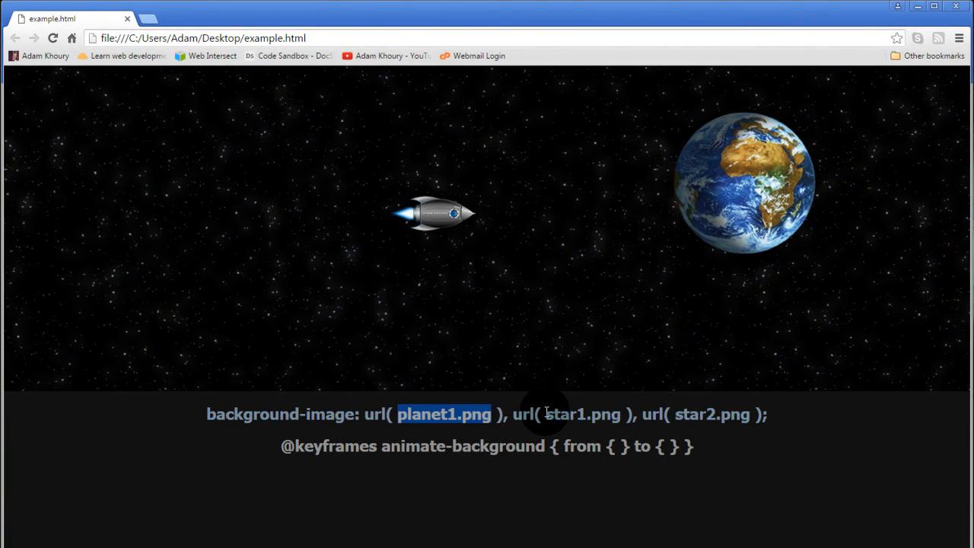
double_click(582, 415)
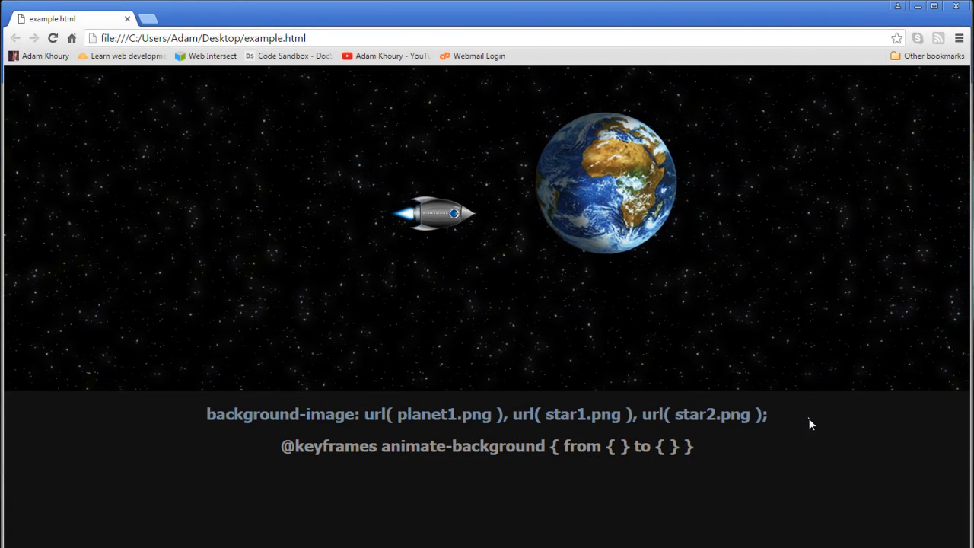
double_click(694, 414)
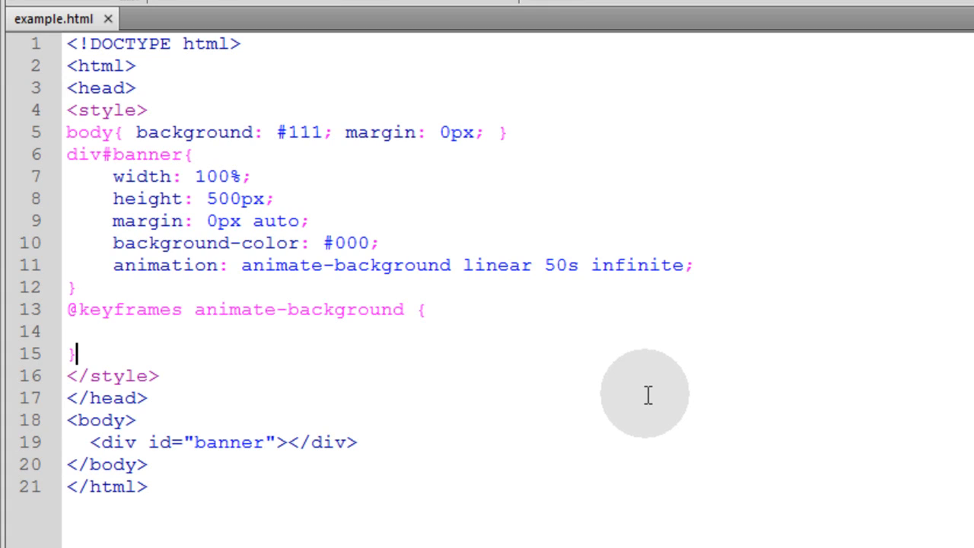
mouse_move(648, 398)
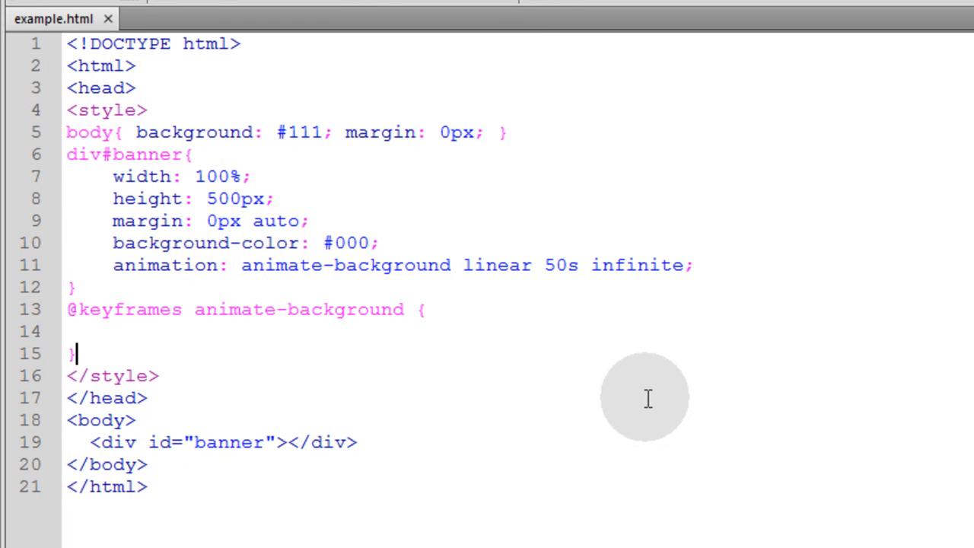
mouse_move(653, 396)
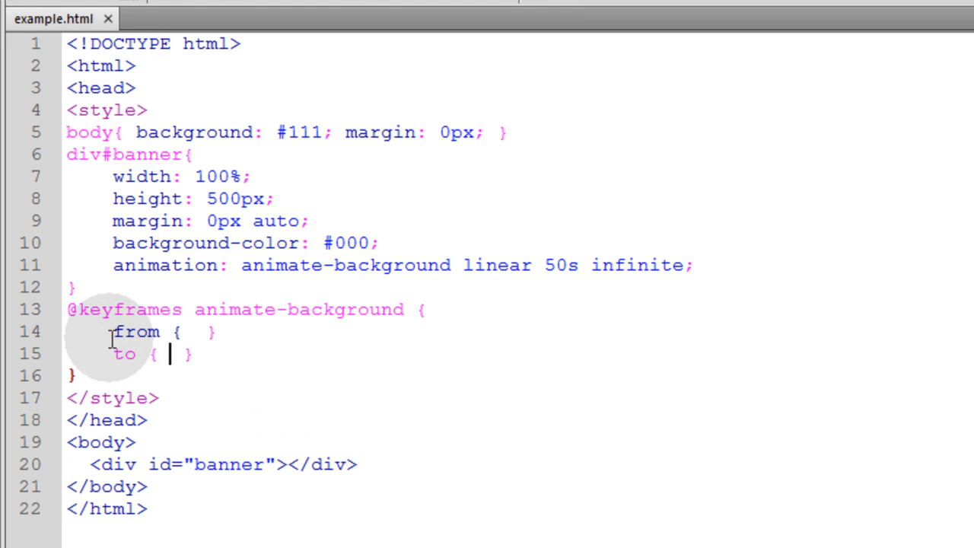
Step: Highlight the banner div, its animation property and the 50s duration
left_click_drag(113, 331, 194, 353)
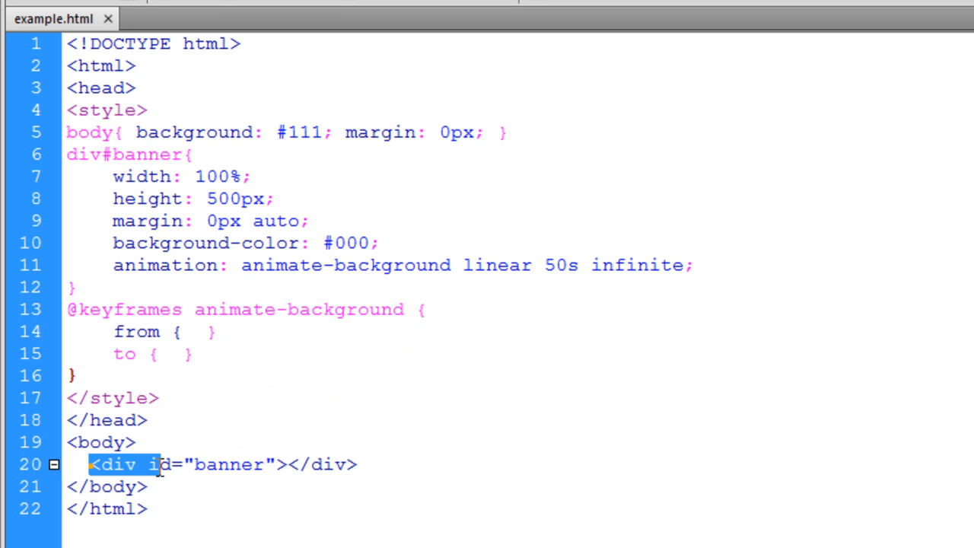
double_click(228, 464)
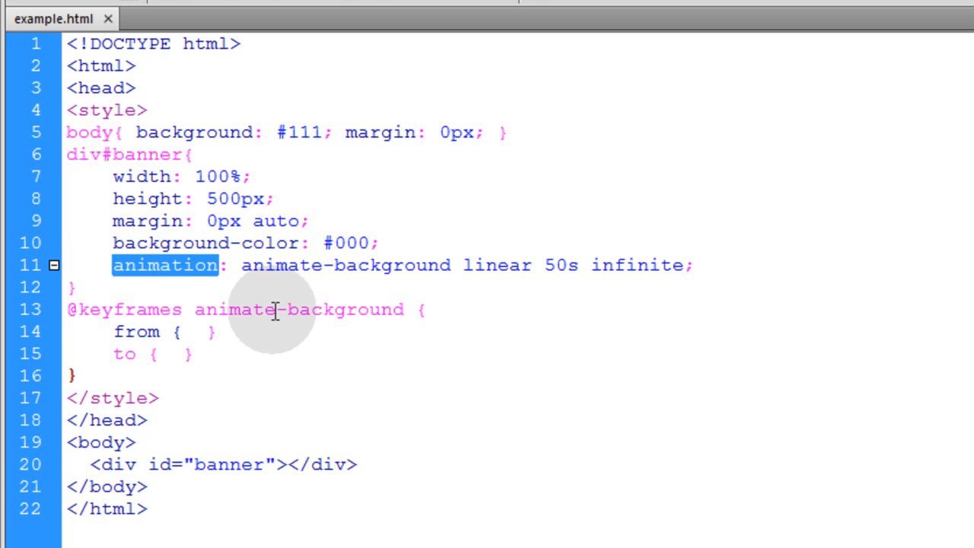
double_click(305, 265)
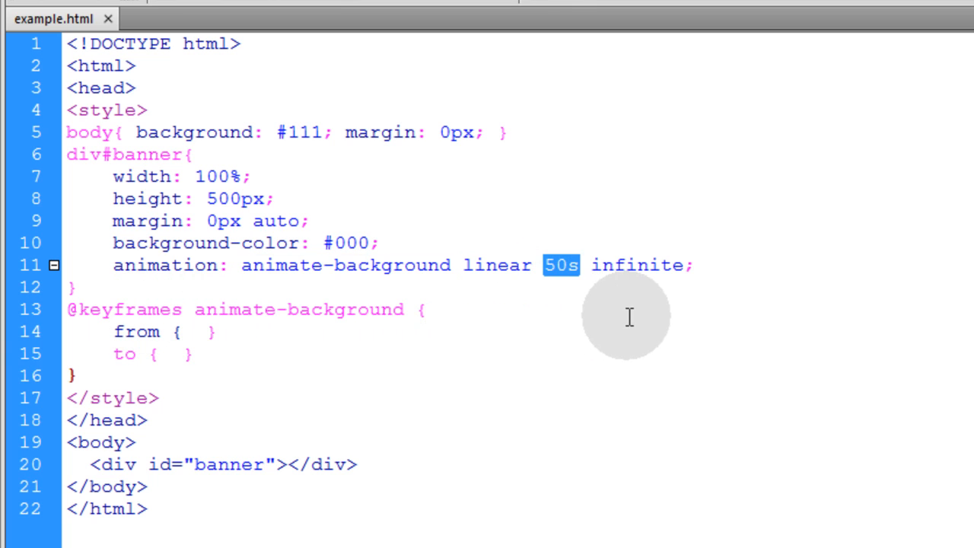
mouse_move(613, 306)
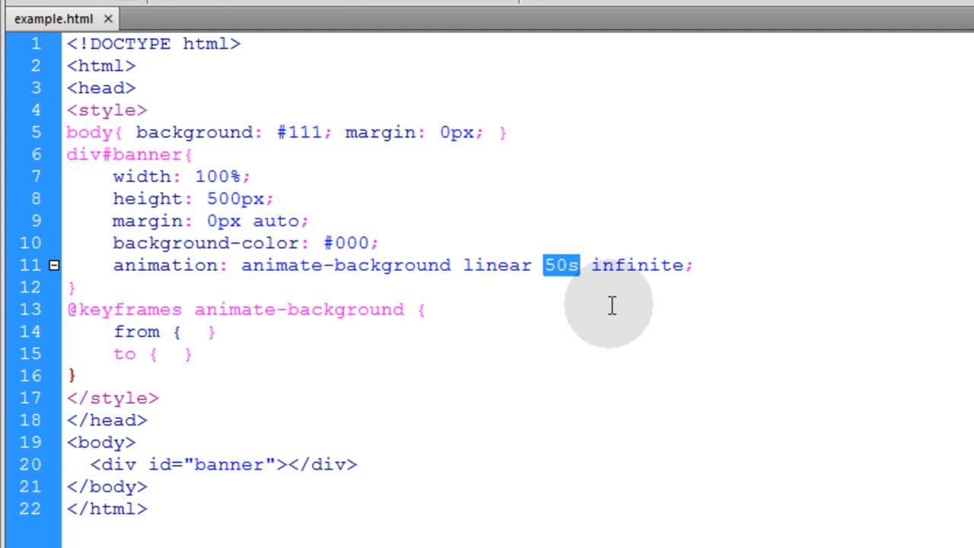
double_click(638, 265)
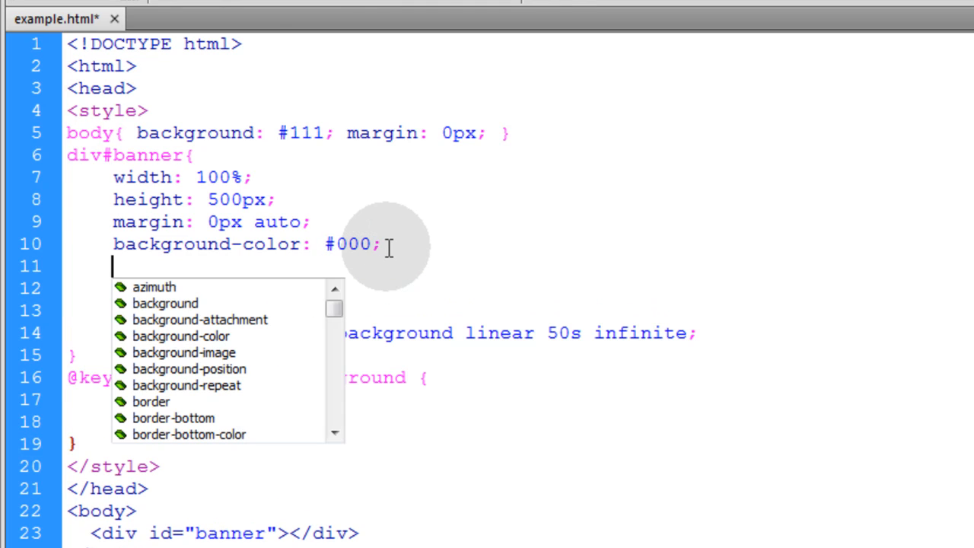
Step: Give div#banner a background-image of url(planet1.png)
type("b")
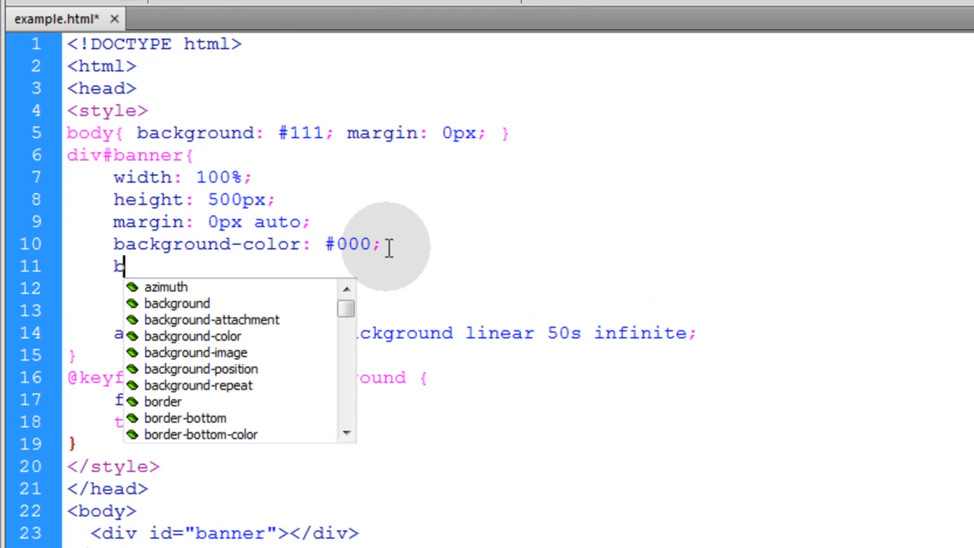
type("background-image:")
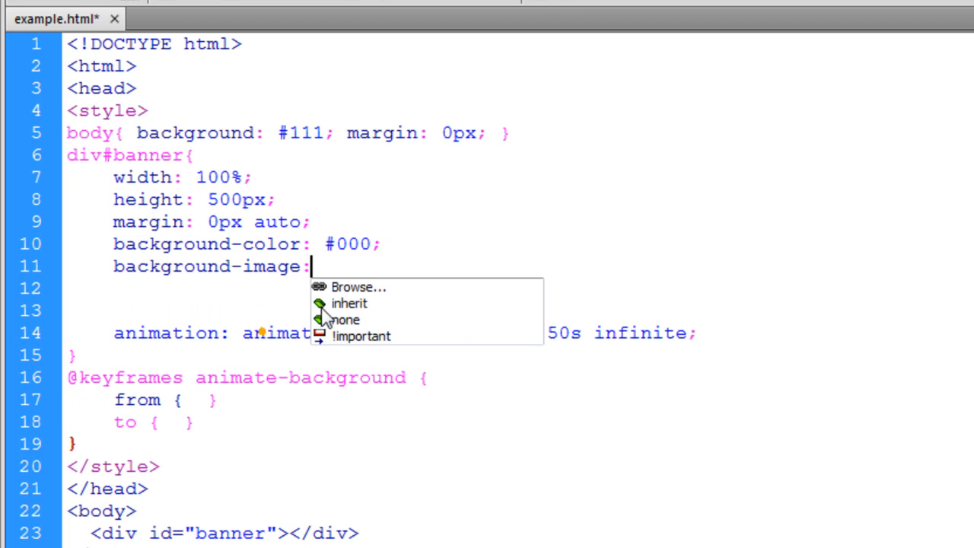
type("url;")
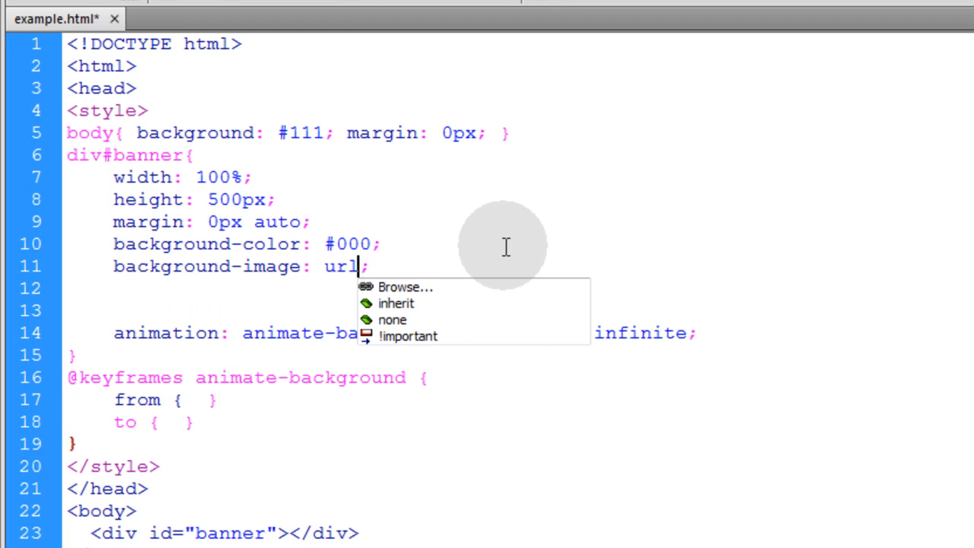
type("()")
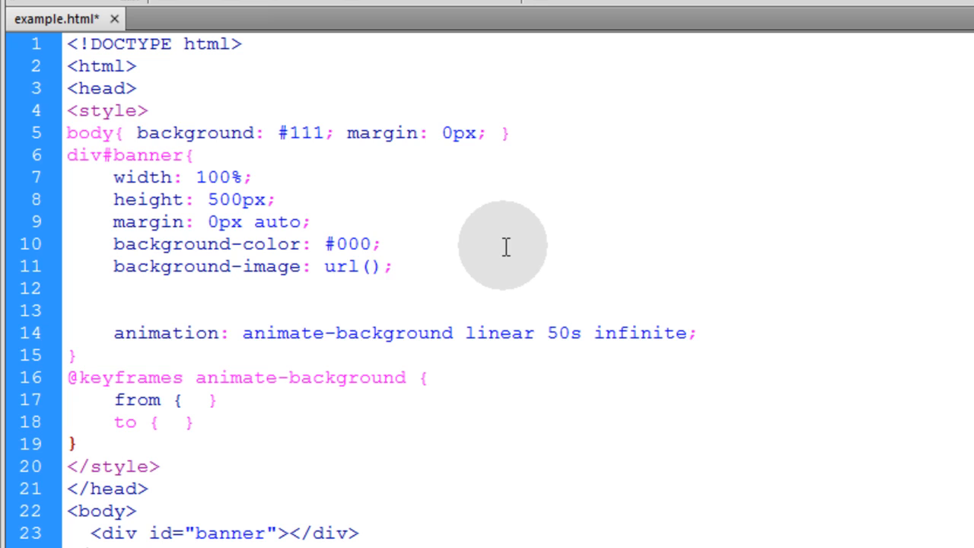
type("planet")
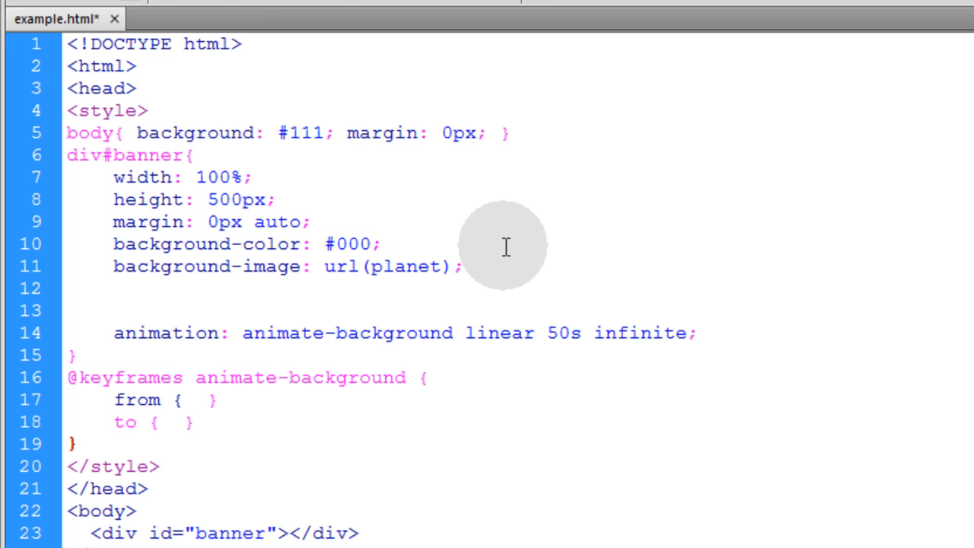
type("1.pn")
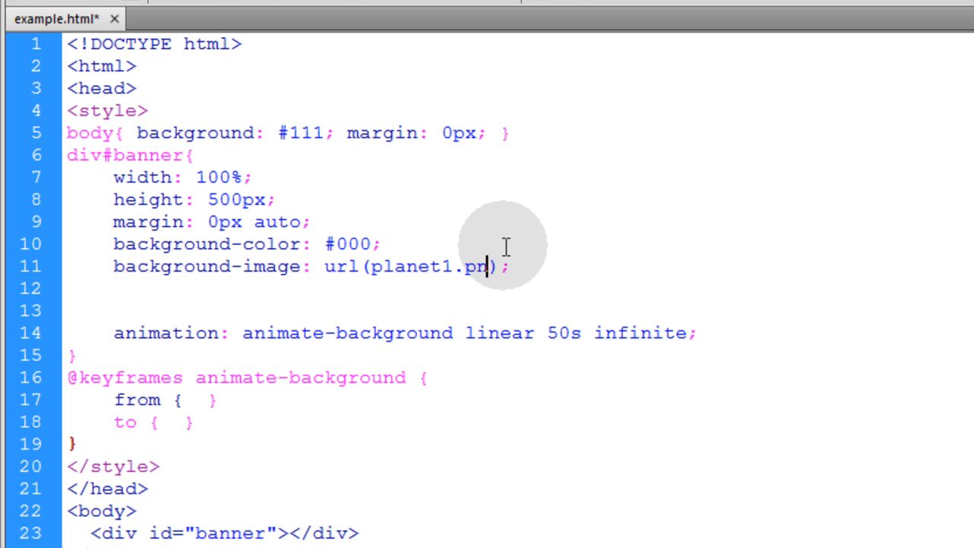
Step: Set background-position to -120% 70px and background-repeat to no-repeat
type("background-position:")
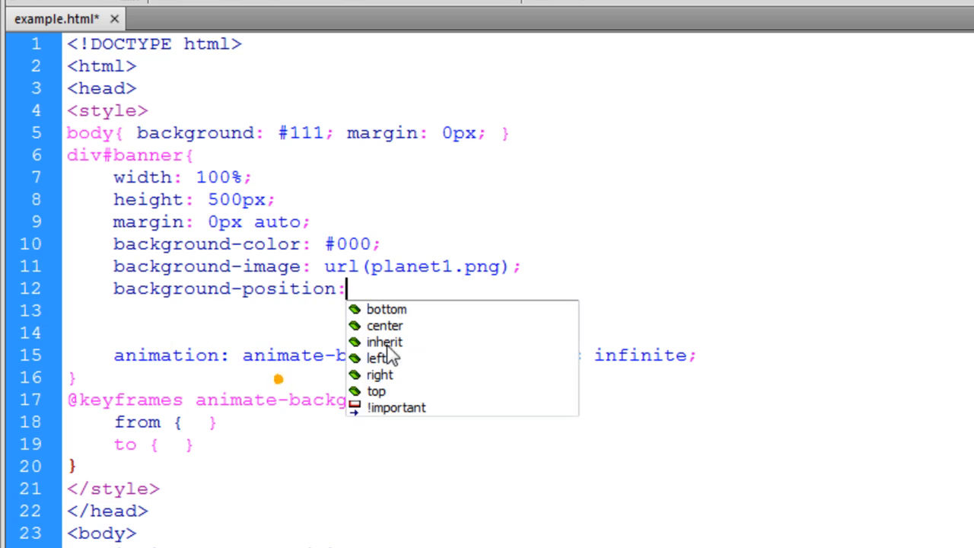
type("-")
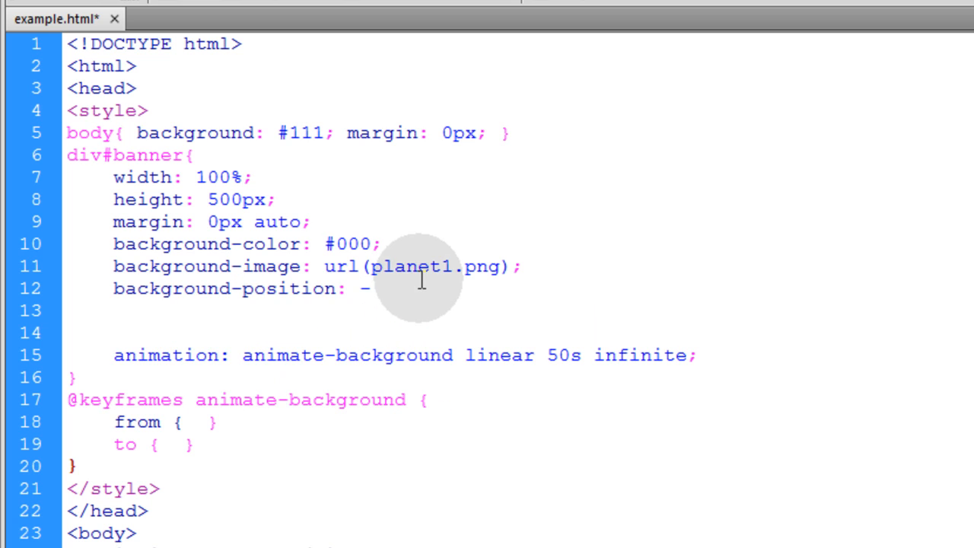
type("120")
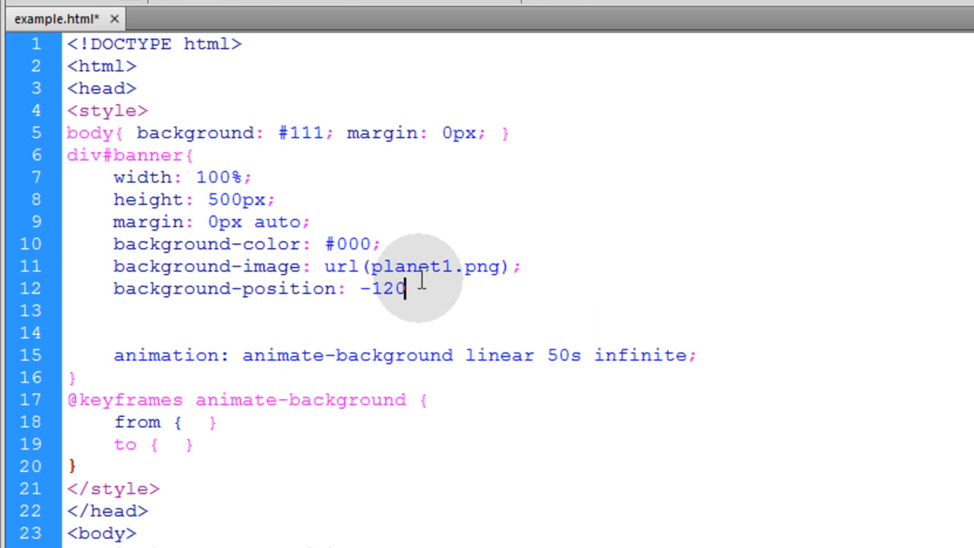
type("%")
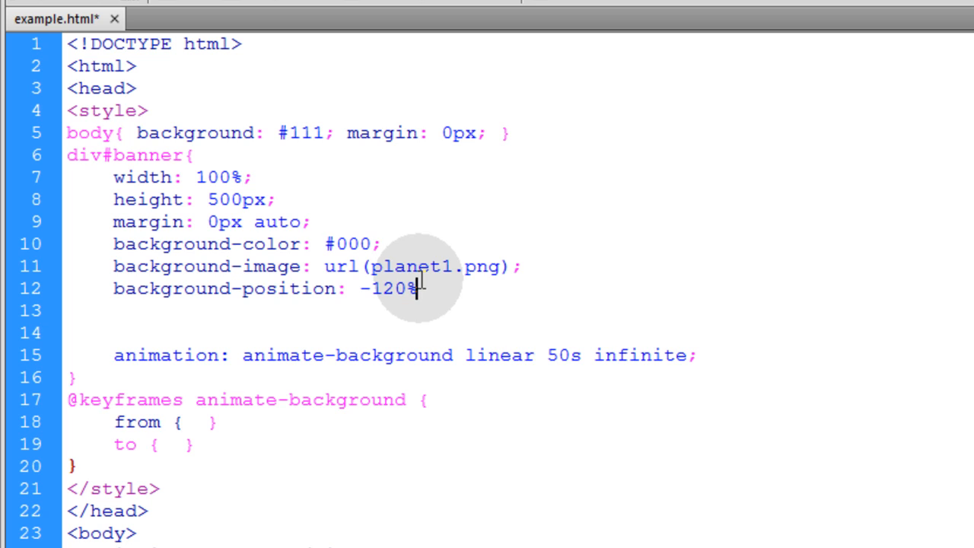
type("70px;")
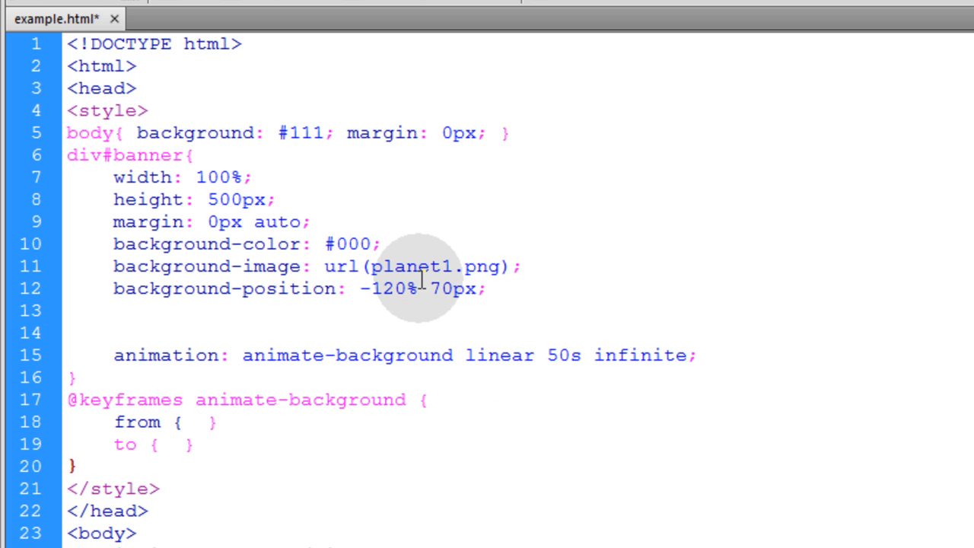
double_click(400, 289)
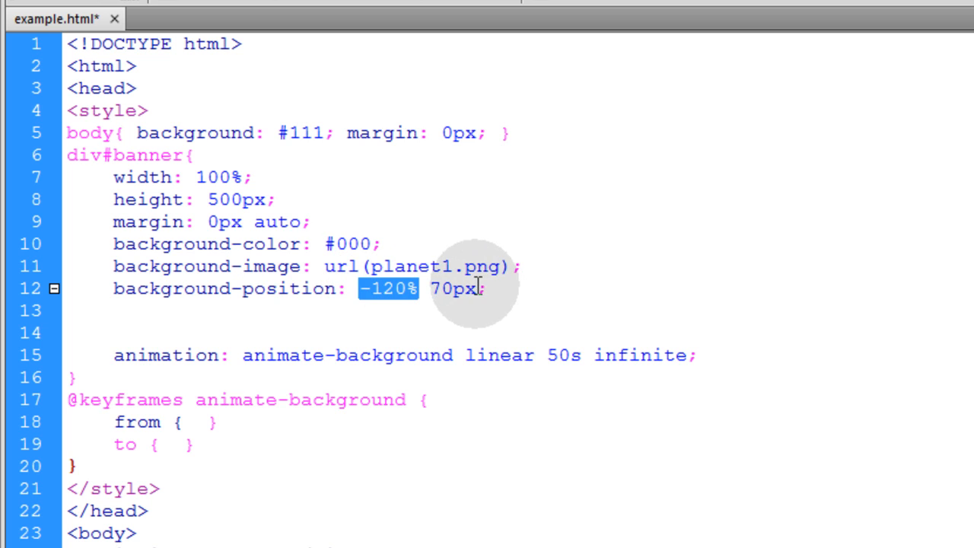
double_click(453, 289)
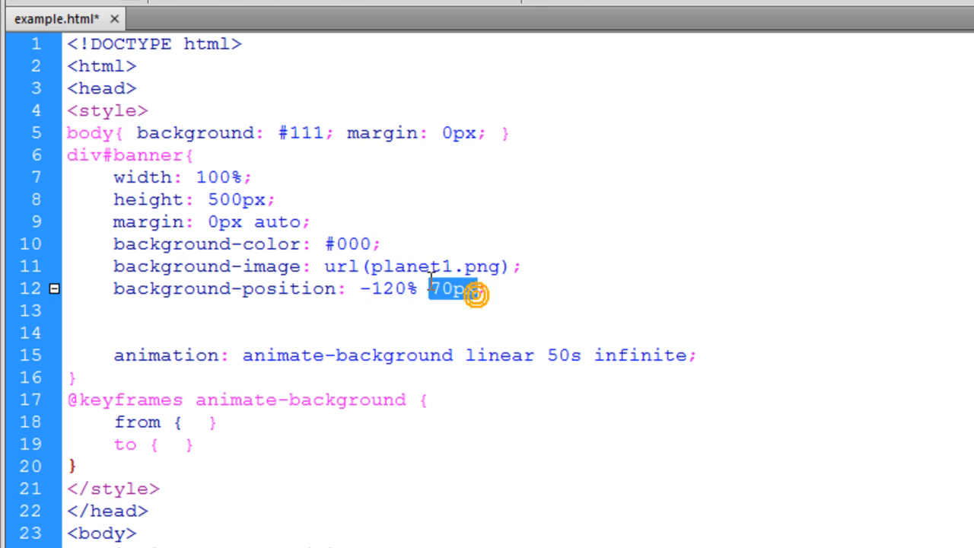
type("background-repeat: no-repeat;")
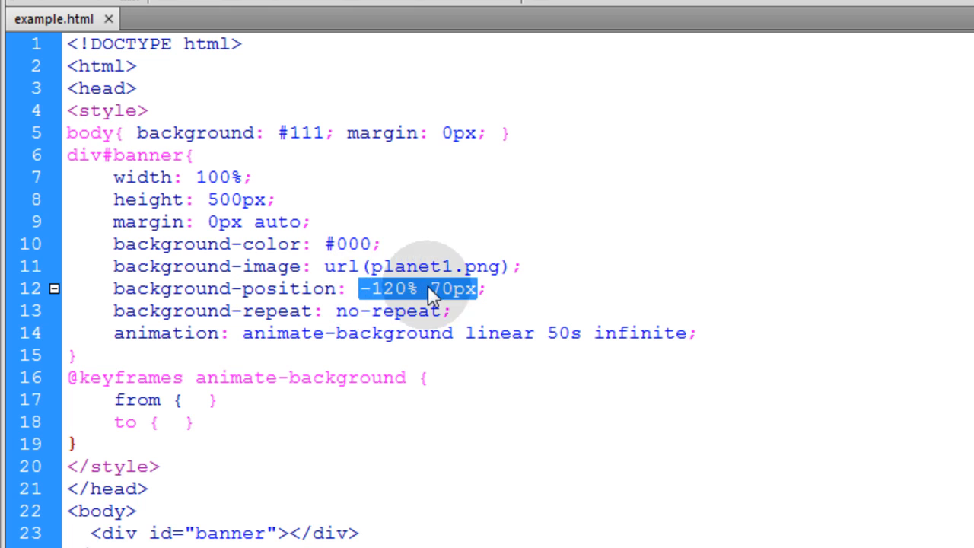
type("background-position:")
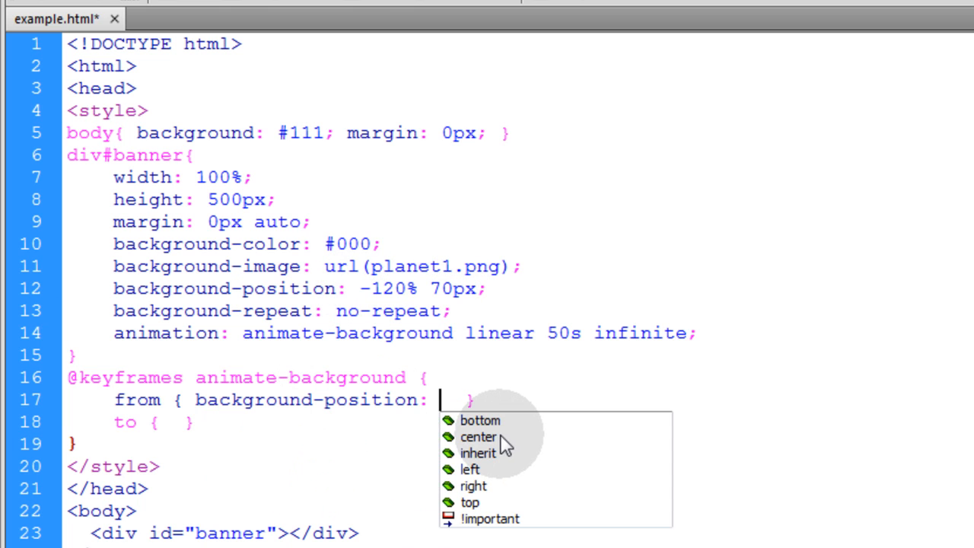
Step: Copy the position into the to rule, making it 120% 70px start and -20% 70px end
type("-120% 70px;")
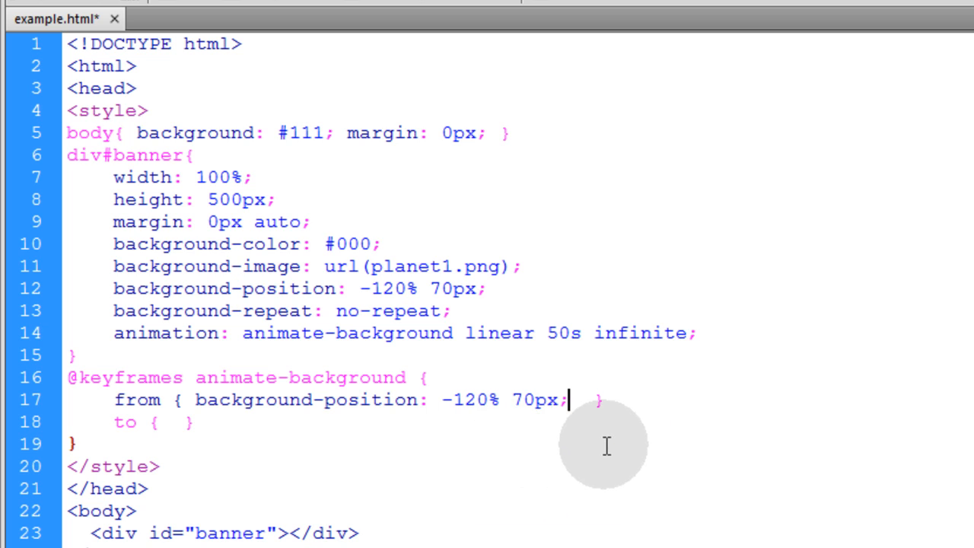
double_click(137, 400)
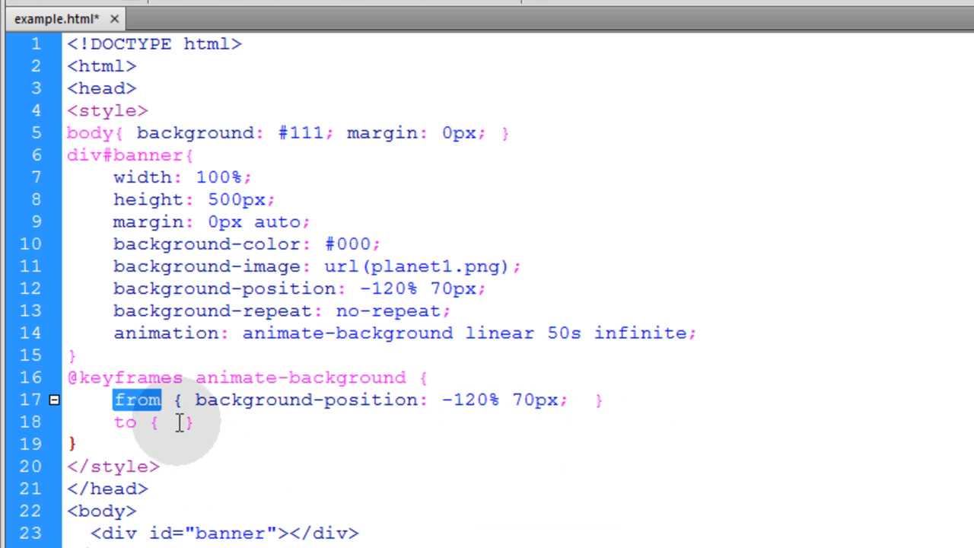
left_click_drag(156, 400, 560, 399)
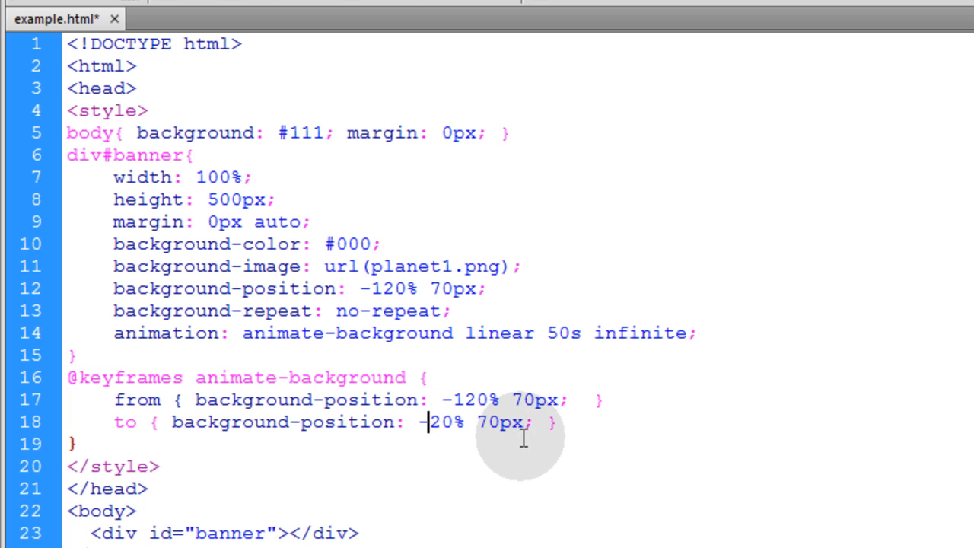
key("Backspace")
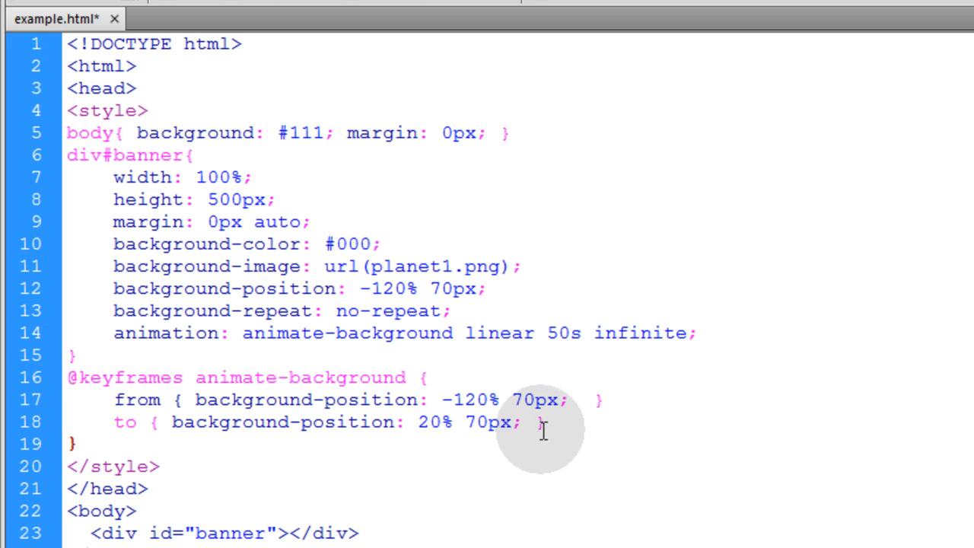
left_click(416, 422)
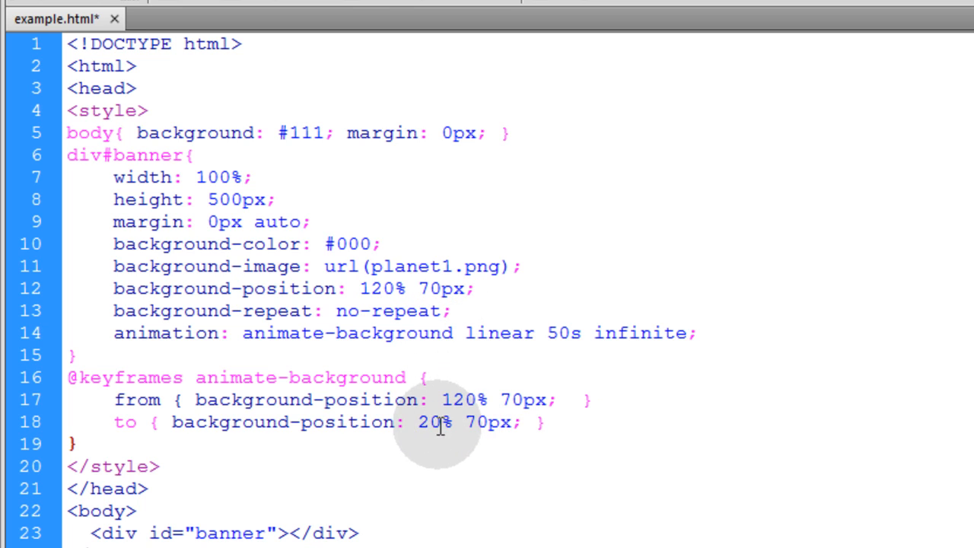
type("-")
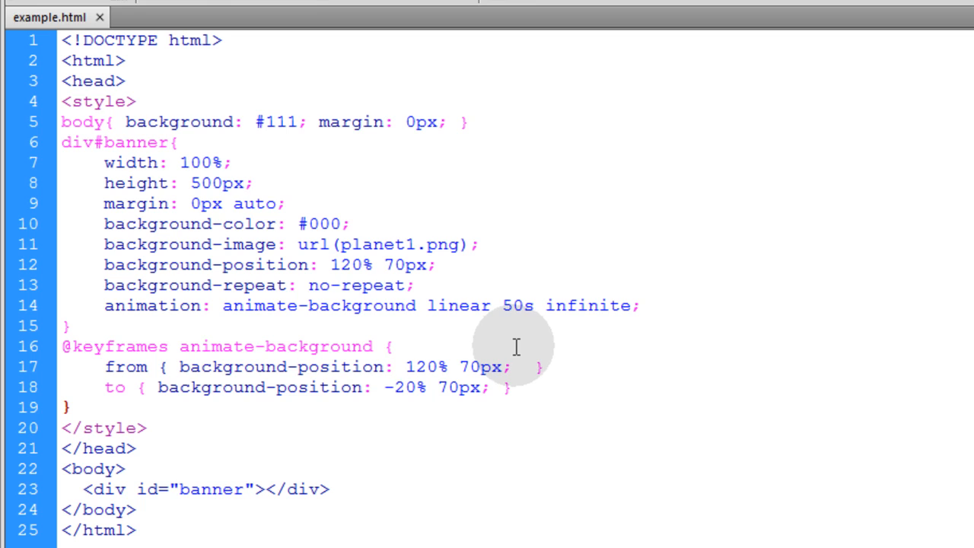
mouse_move(538, 365)
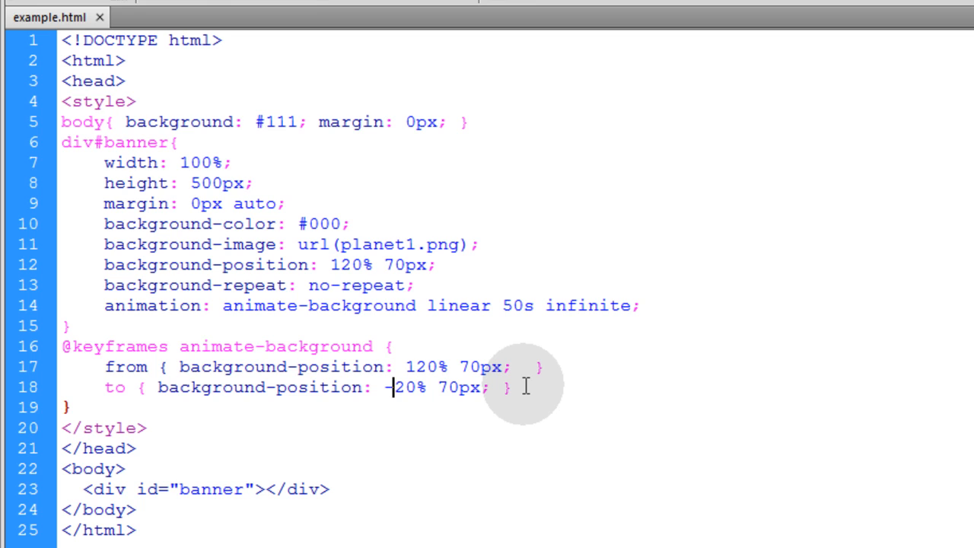
Step: Check the 120% to -20% keyframe values and planet1.png url, then save example.html
type("-")
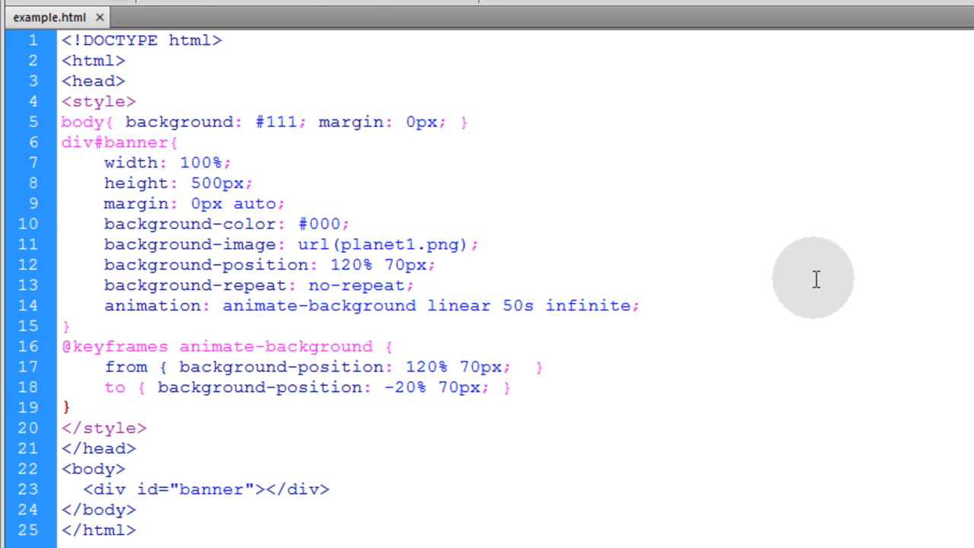
left_click(468, 244)
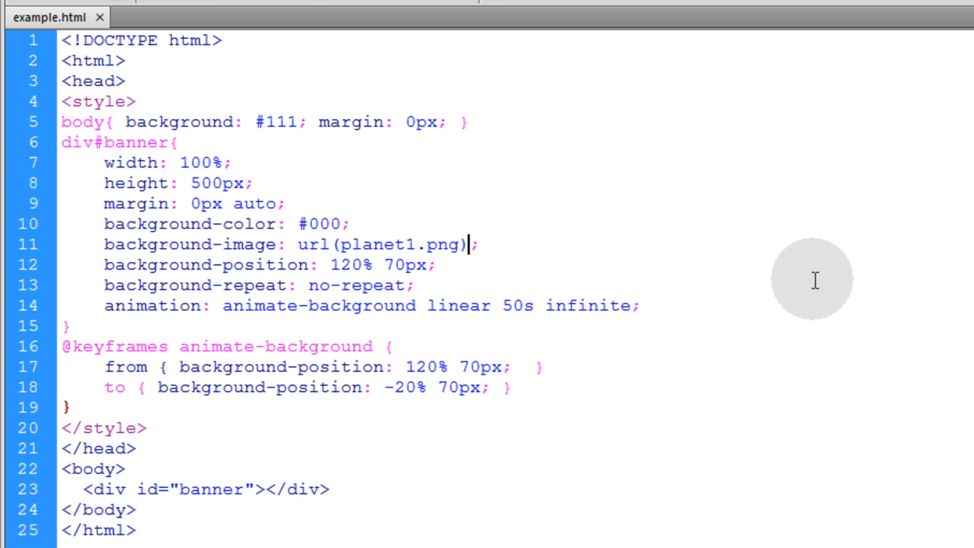
mouse_move(811, 303)
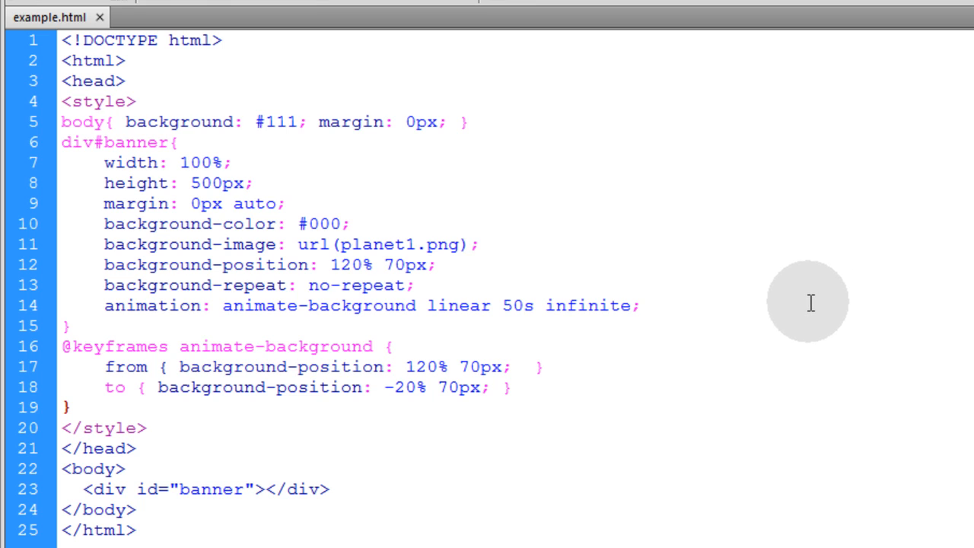
left_click(468, 244)
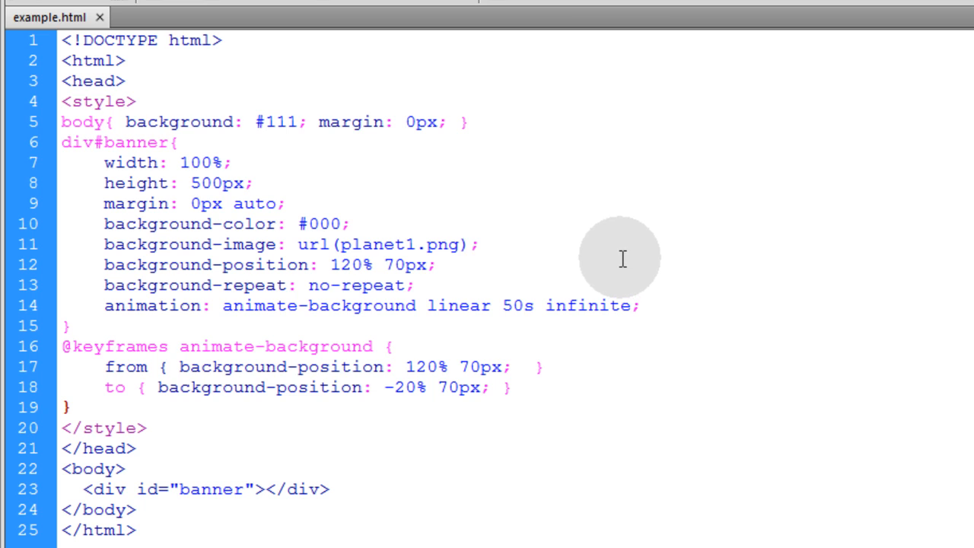
Step: Append url(star1.png) to background-image and 0px 0px to background-position
type(", url(star1.png)")
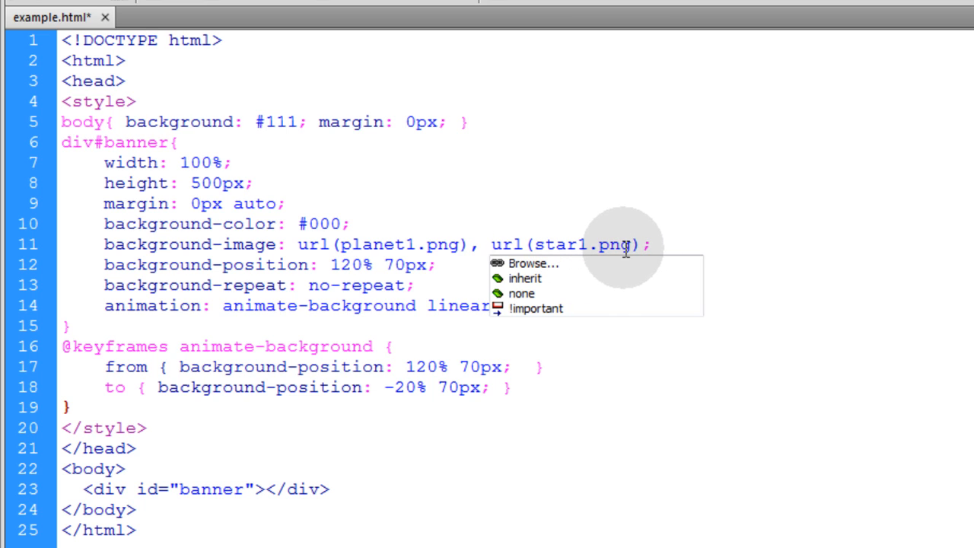
double_click(586, 244)
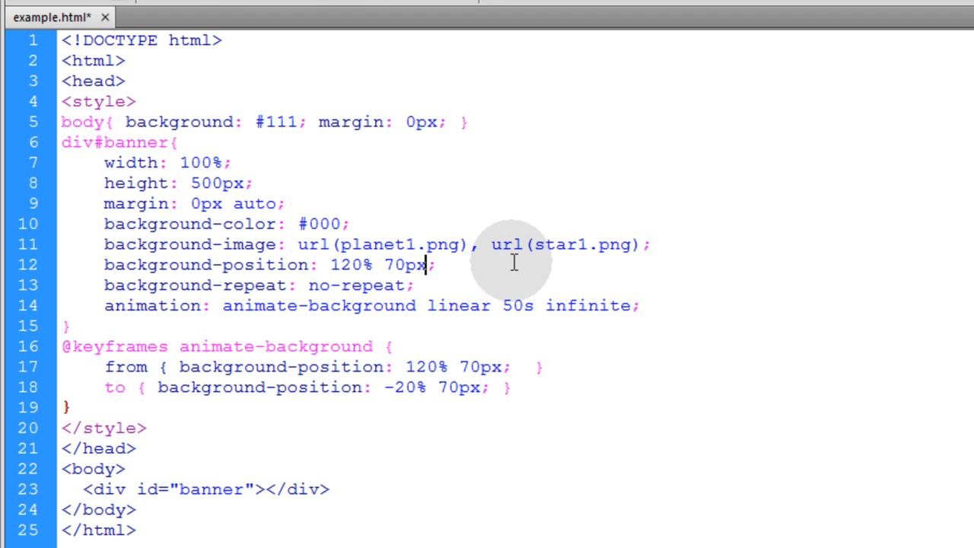
type(",")
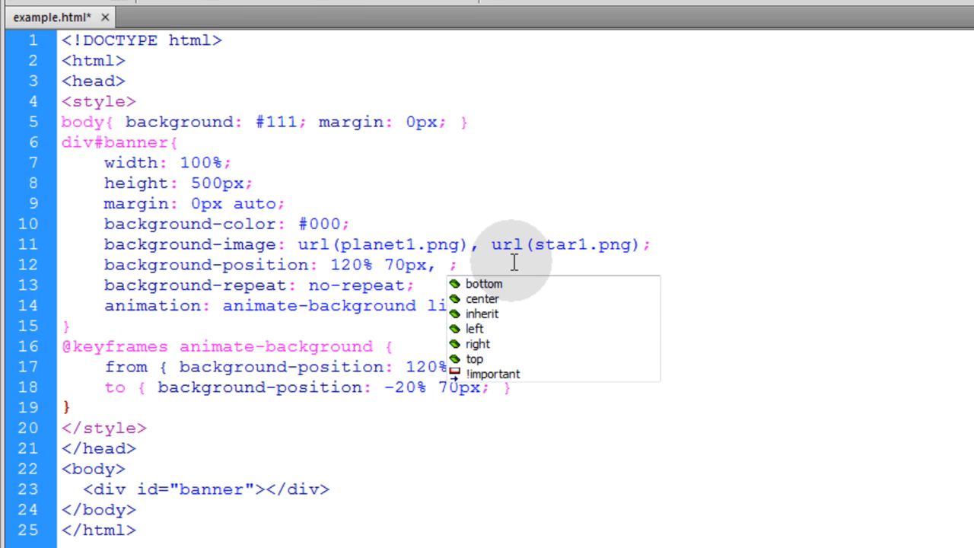
type("0px 0")
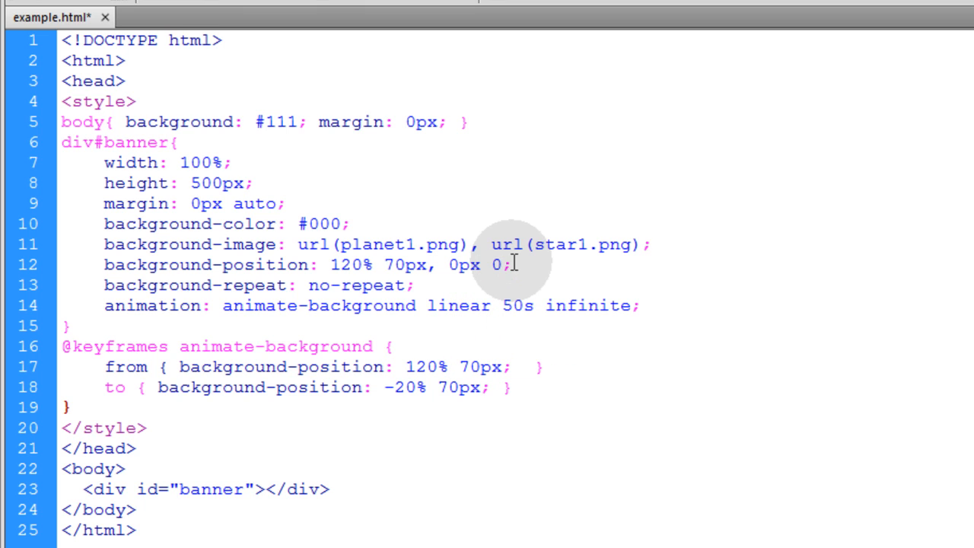
type("px")
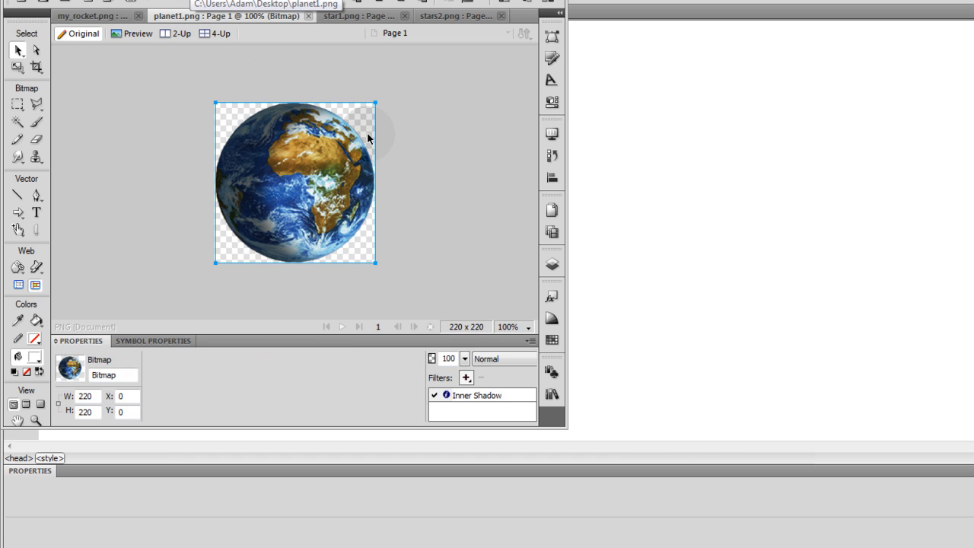
mouse_move(358, 119)
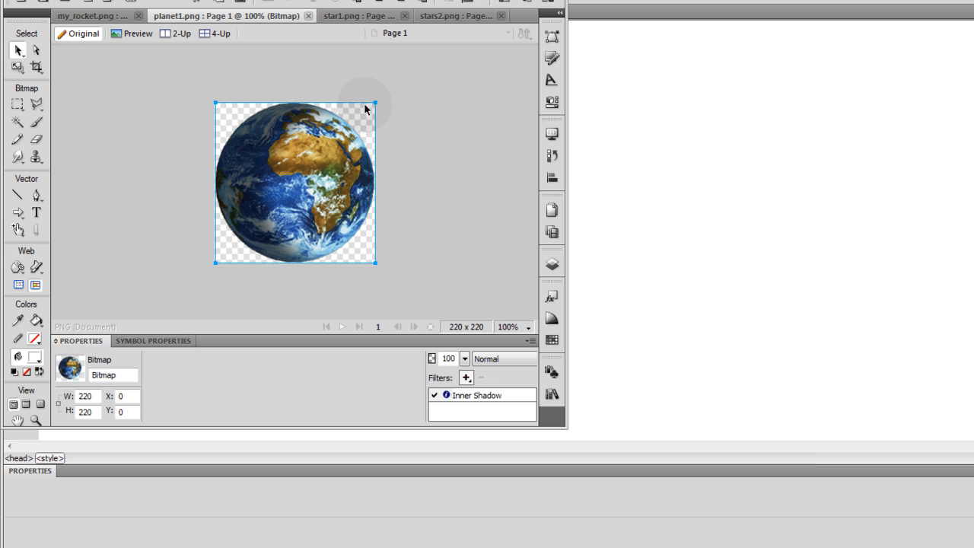
mouse_move(217, 360)
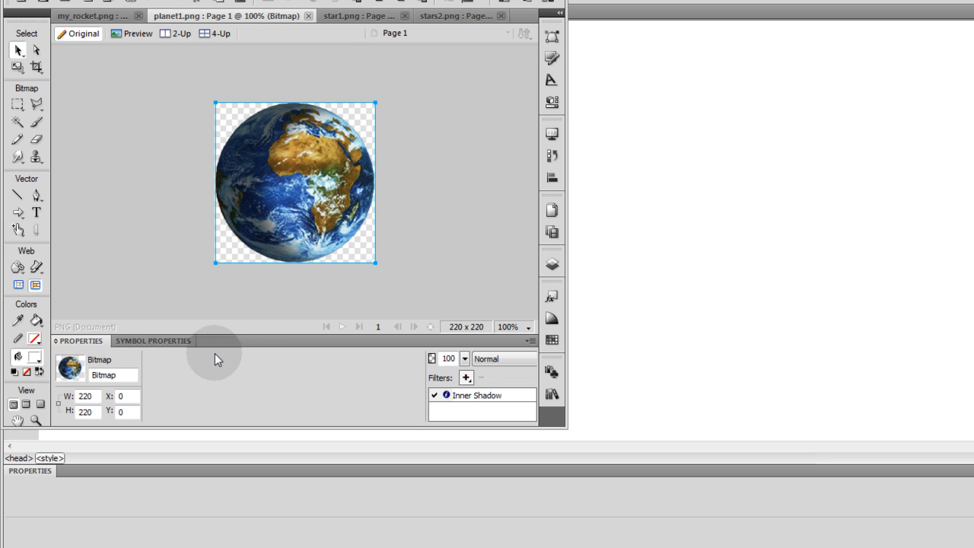
Step: Check star2's 500×500 canvas size without changes, then view the 132×54 rocket
left_click(335, 16)
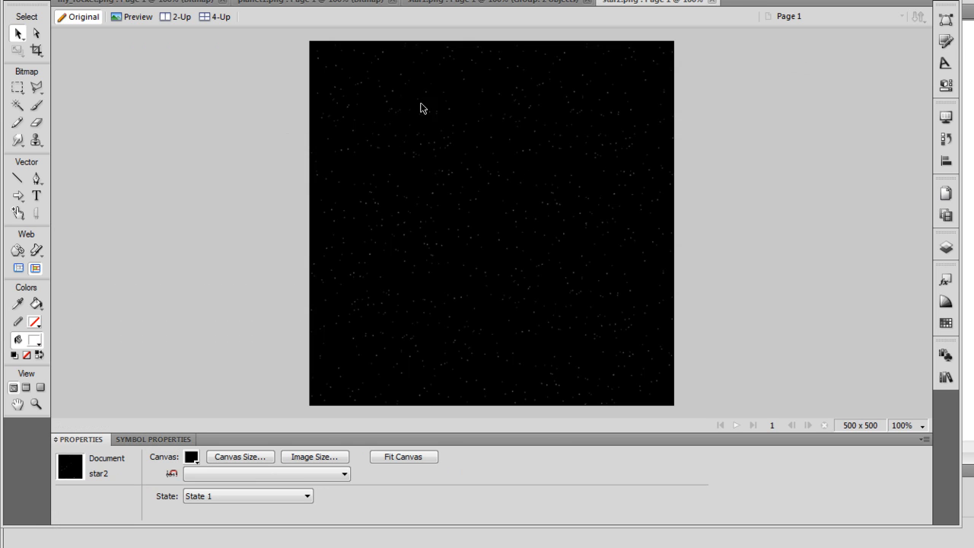
mouse_move(557, 285)
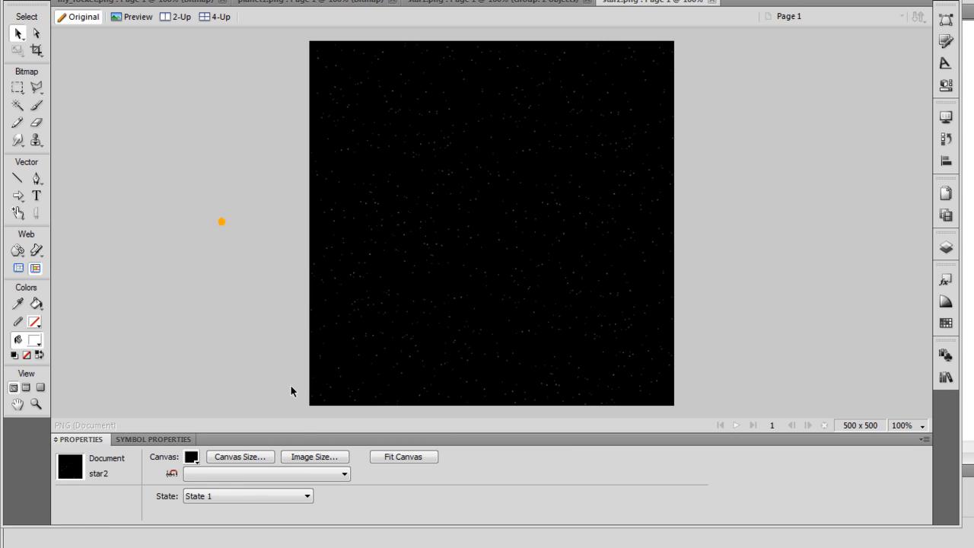
left_click(240, 457)
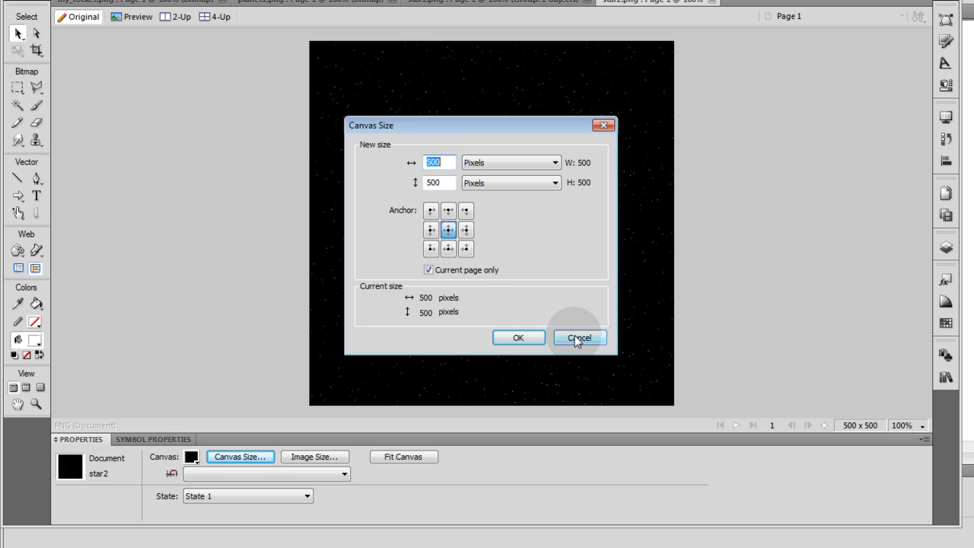
left_click(579, 338)
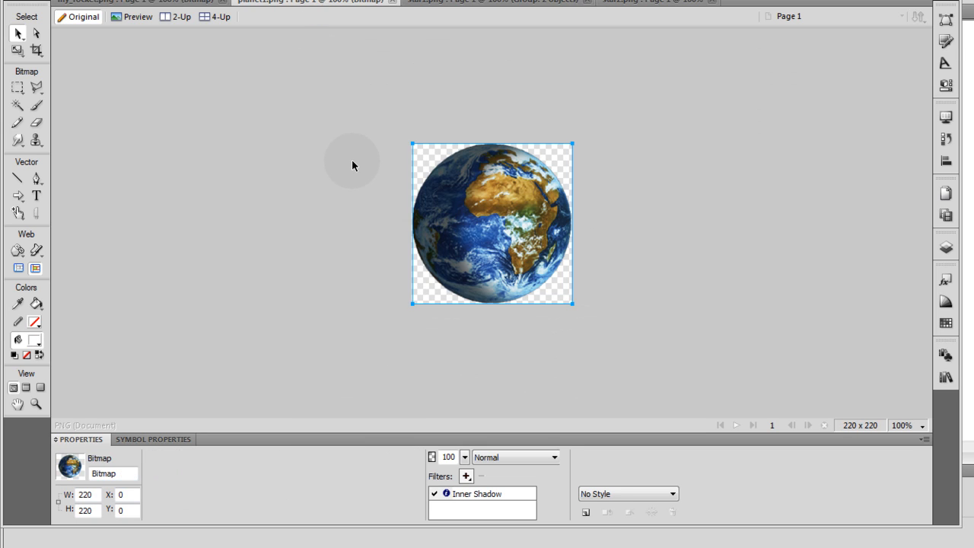
mouse_move(364, 151)
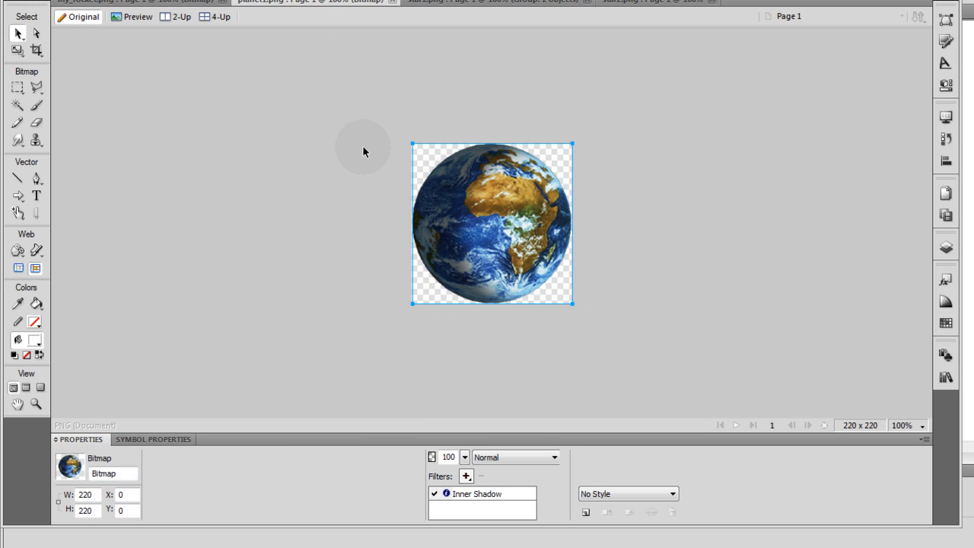
mouse_move(430, 184)
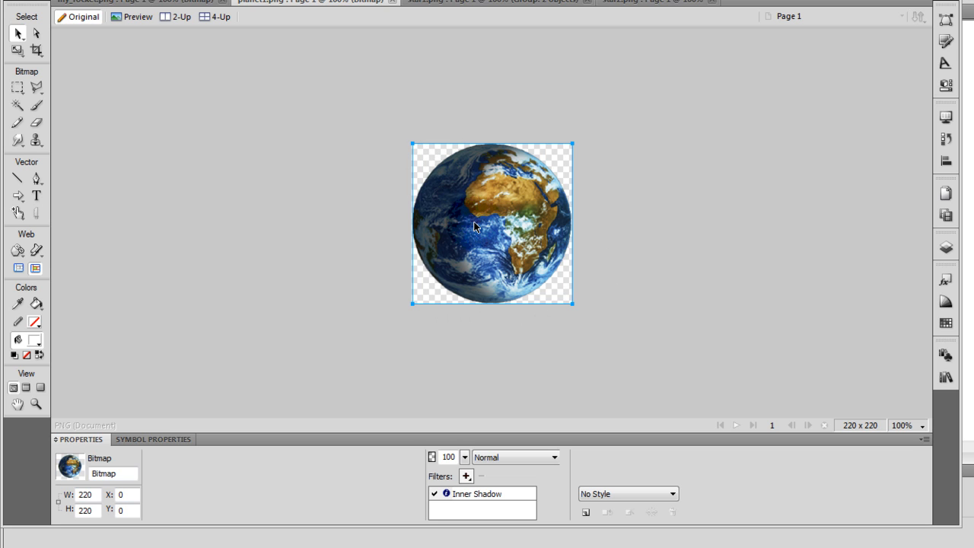
left_click(114, 1)
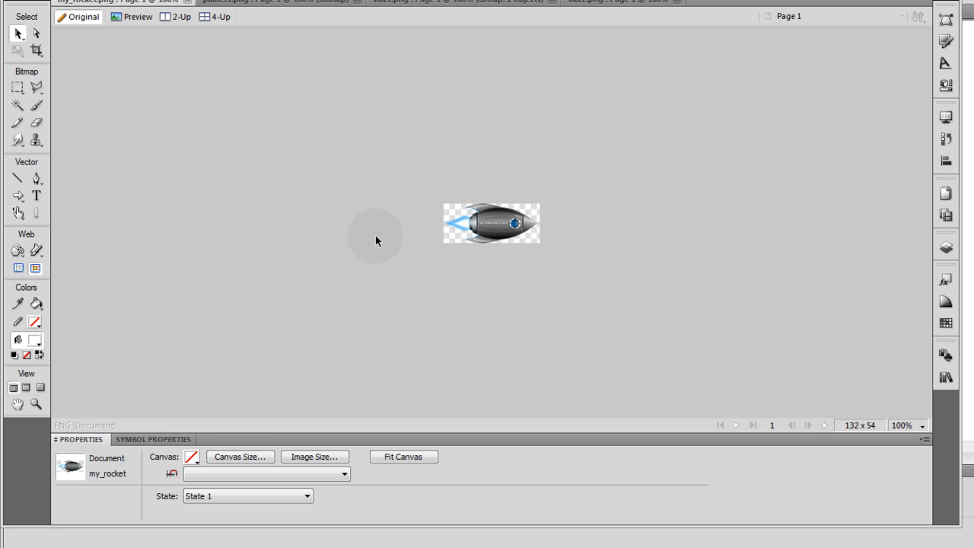
mouse_move(740, 176)
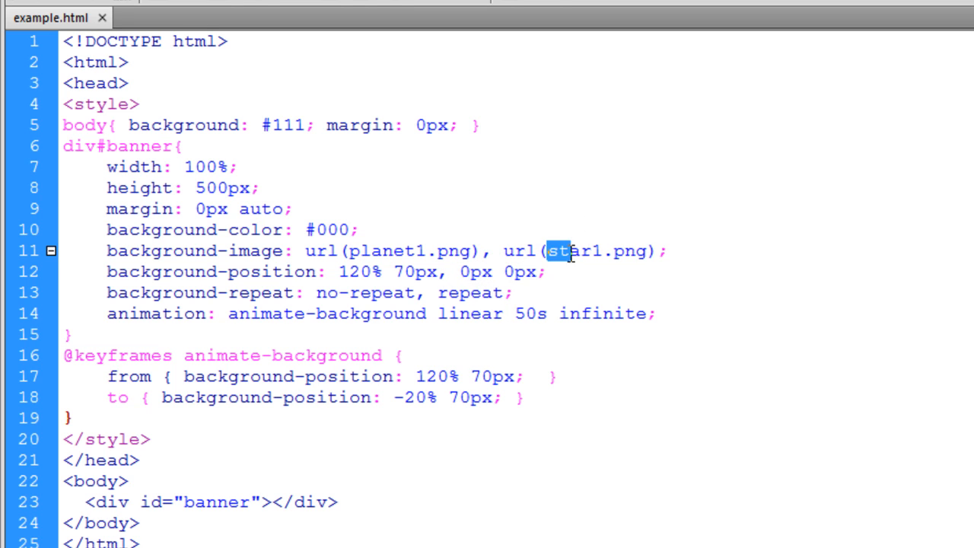
Step: Append 0px 0px to the from position and -1000px 0 to the to position
double_click(559, 251)
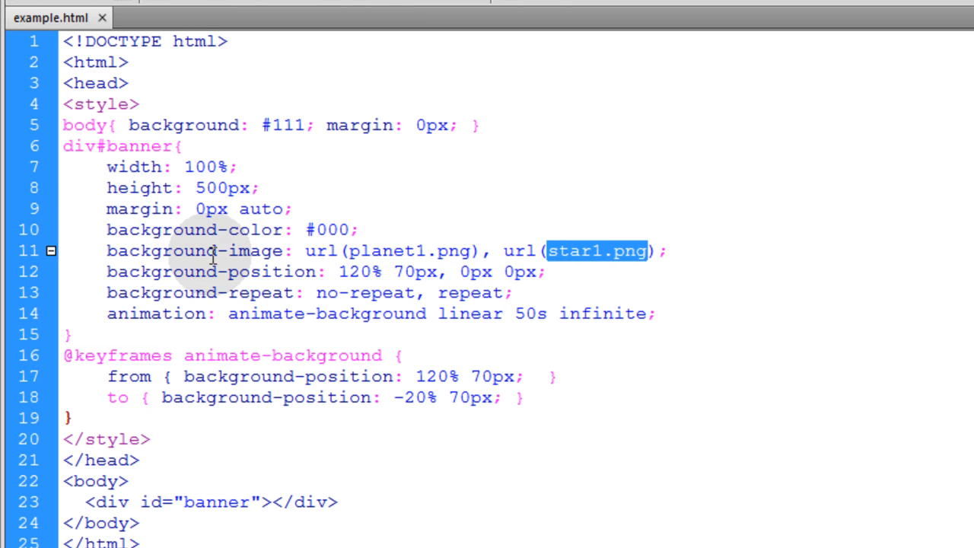
mouse_move(509, 397)
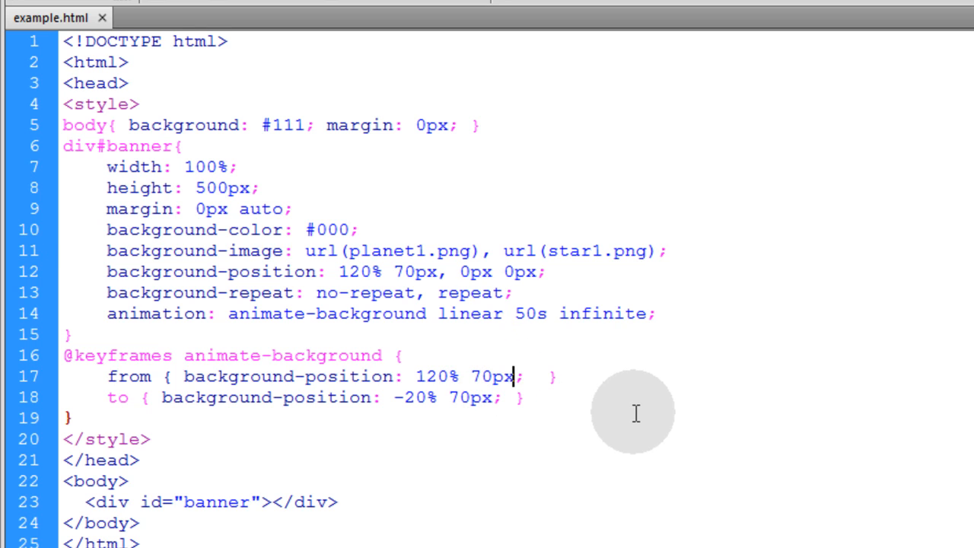
type(",")
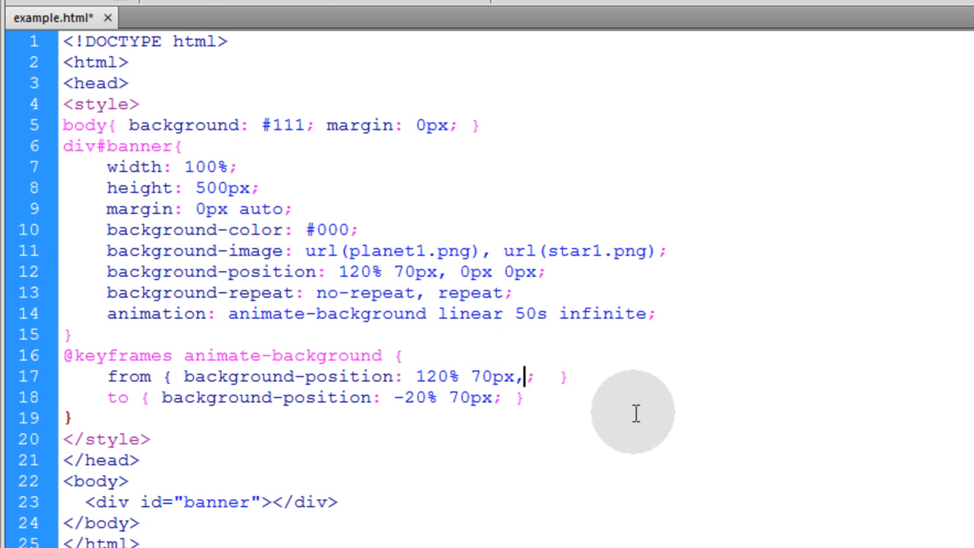
type("0px 0px")
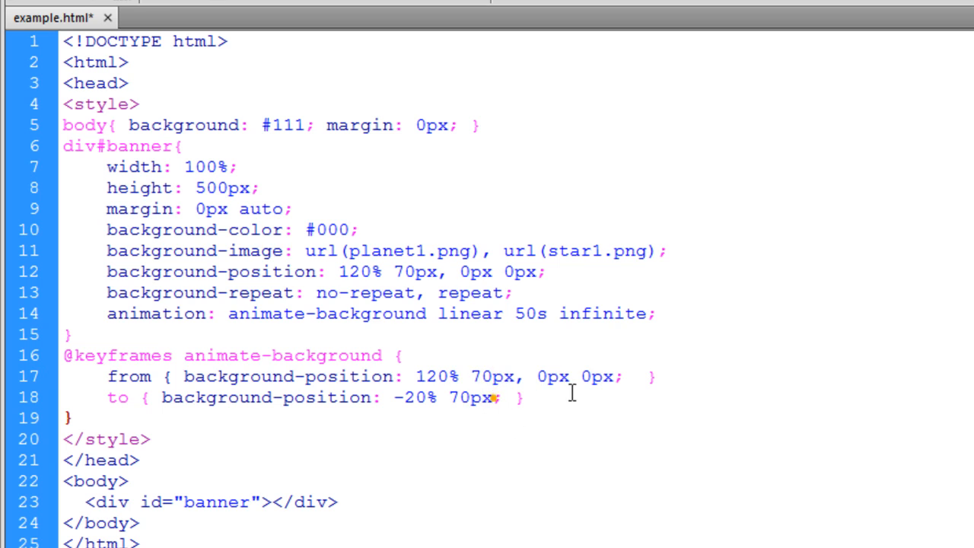
type("-1000px 0")
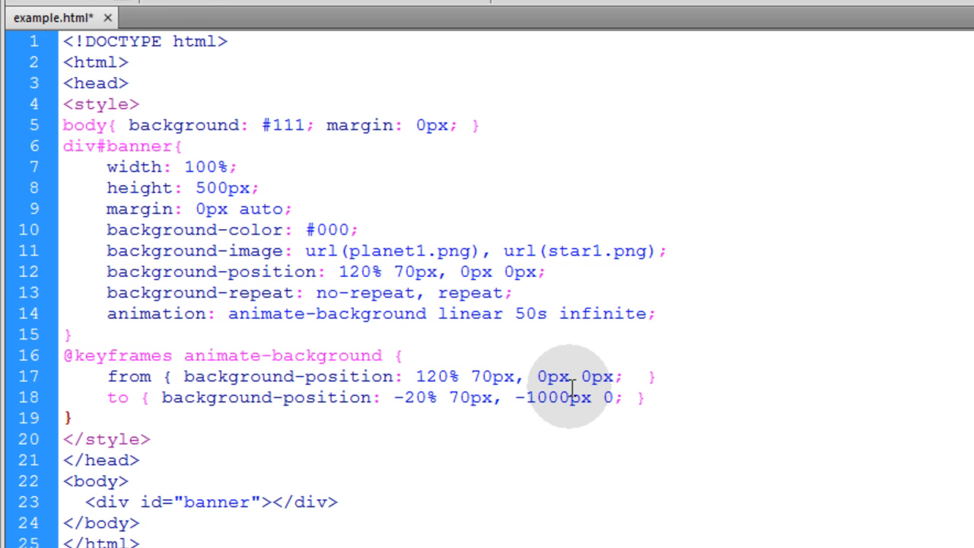
type("px")
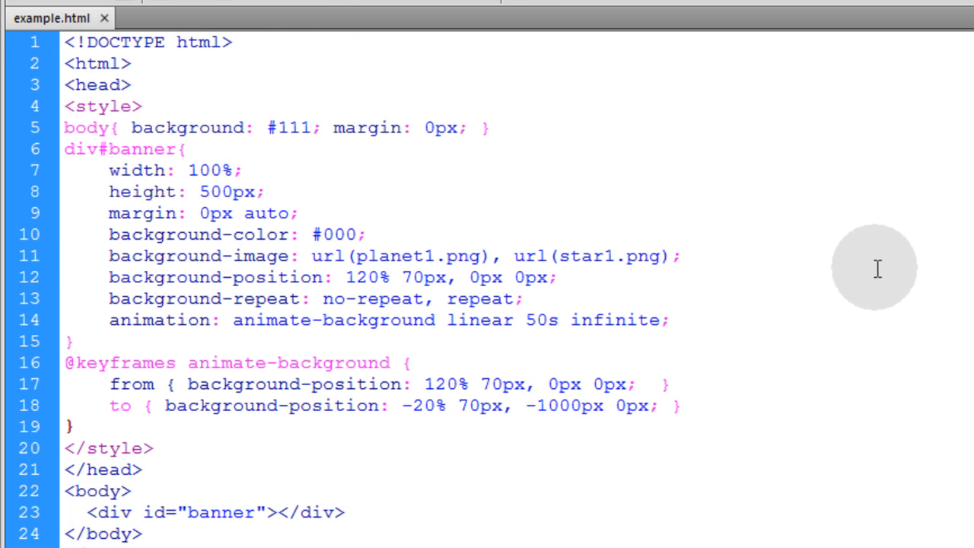
Step: Add url(star2.png) as a third background with a 0px 0px position and repeat
type(", url(star1.png)")
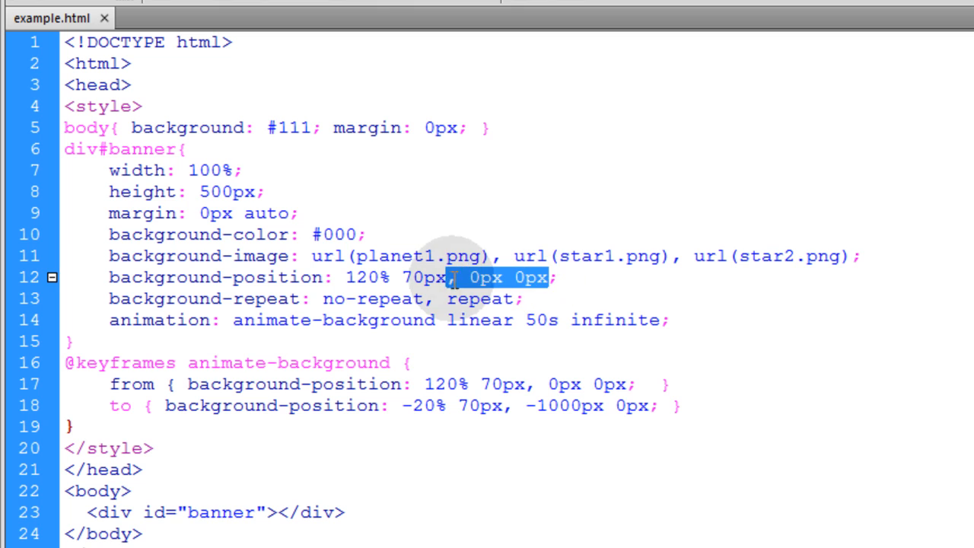
left_click(547, 277)
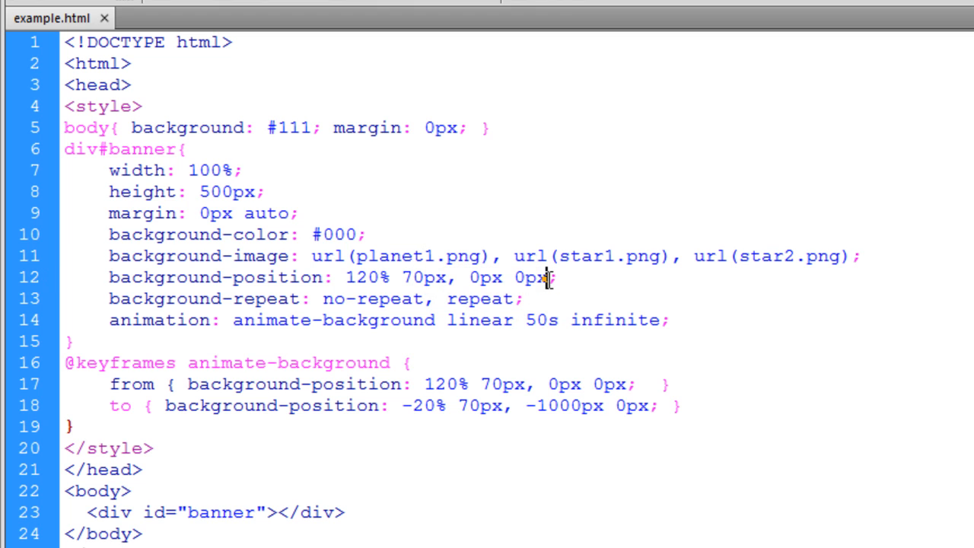
type(", 0px 0px")
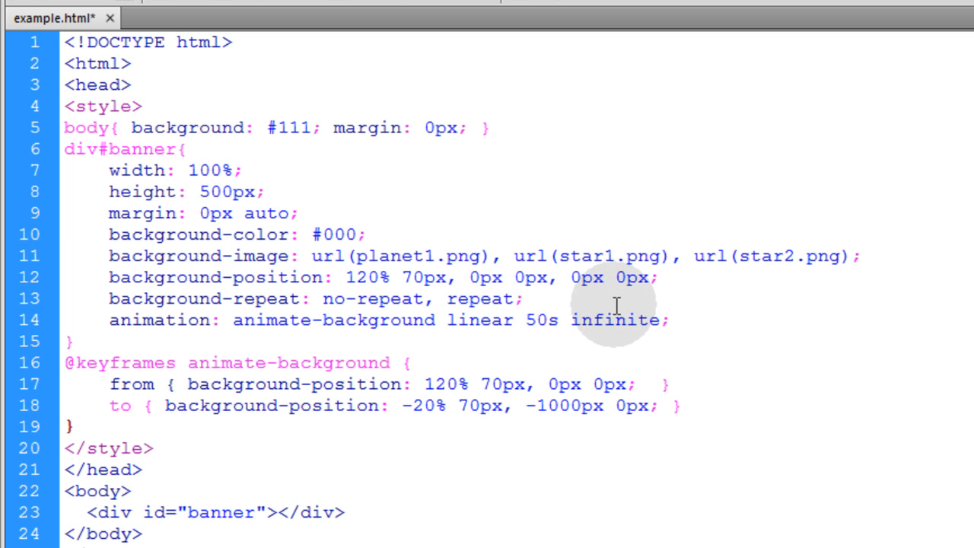
type("r")
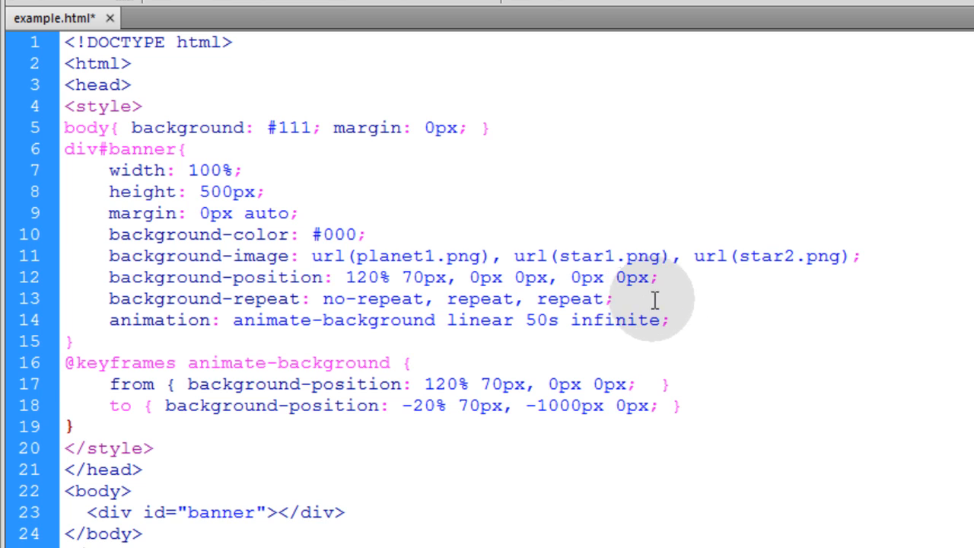
Step: Add 0px 0px and -500px 0px to the keyframes, then view star2.png
left_click_drag(524, 383, 631, 384)
type(", ")
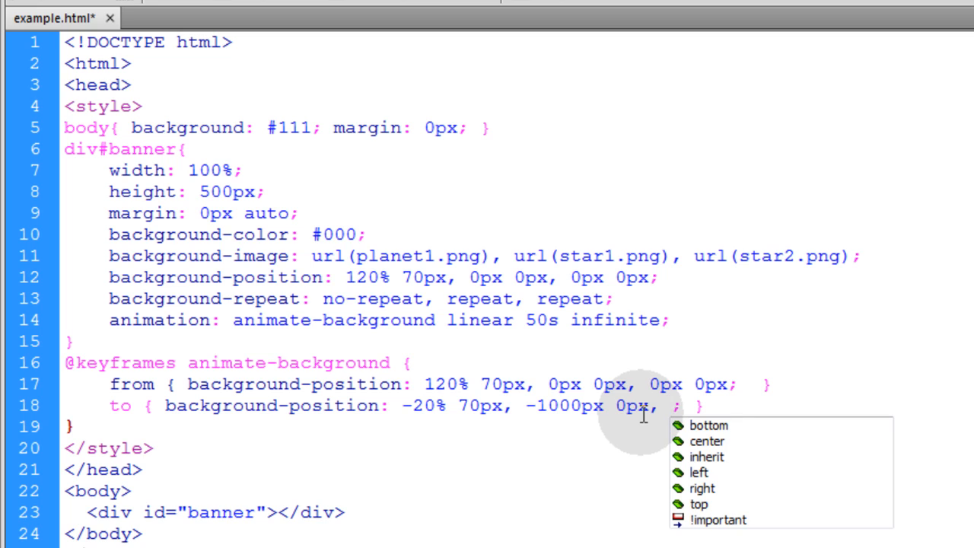
type("-500px")
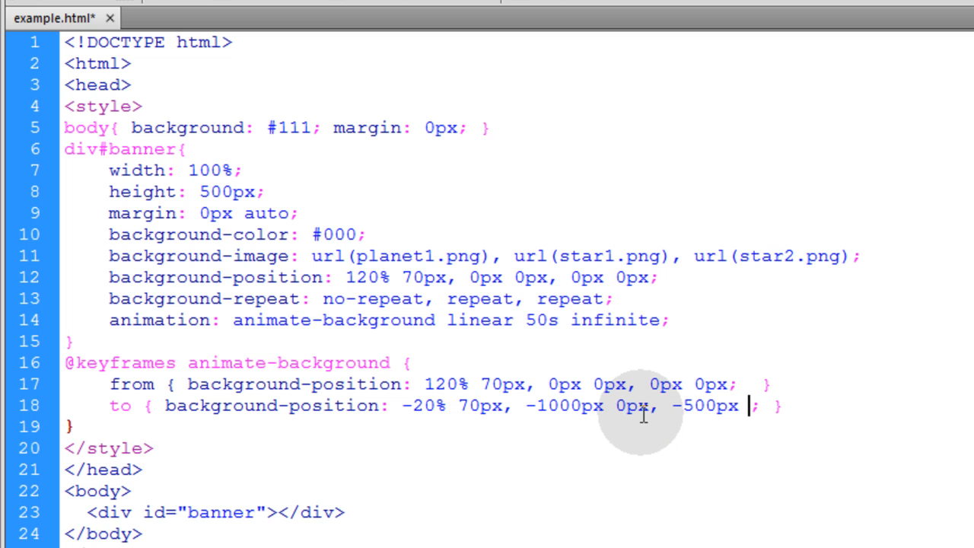
type("0px")
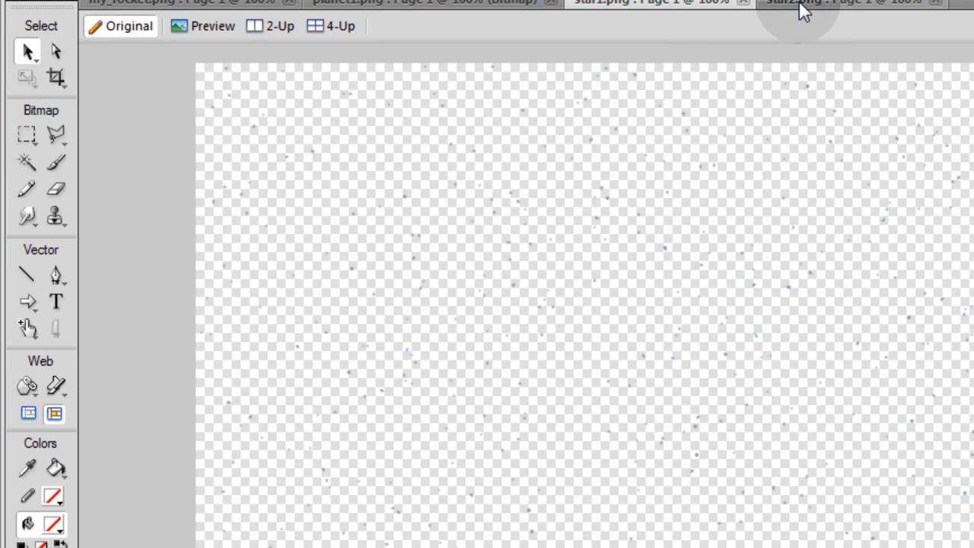
left_click(838, 2)
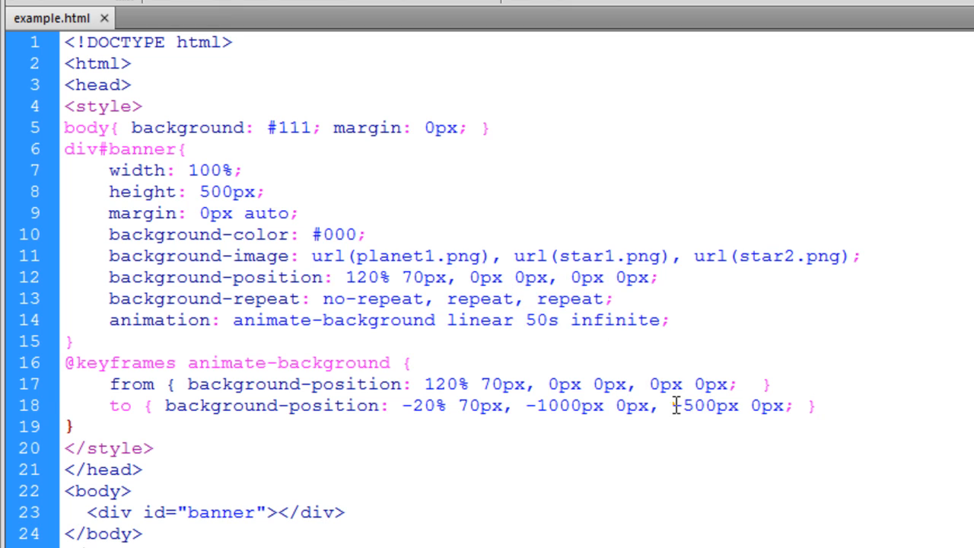
double_click(704, 405)
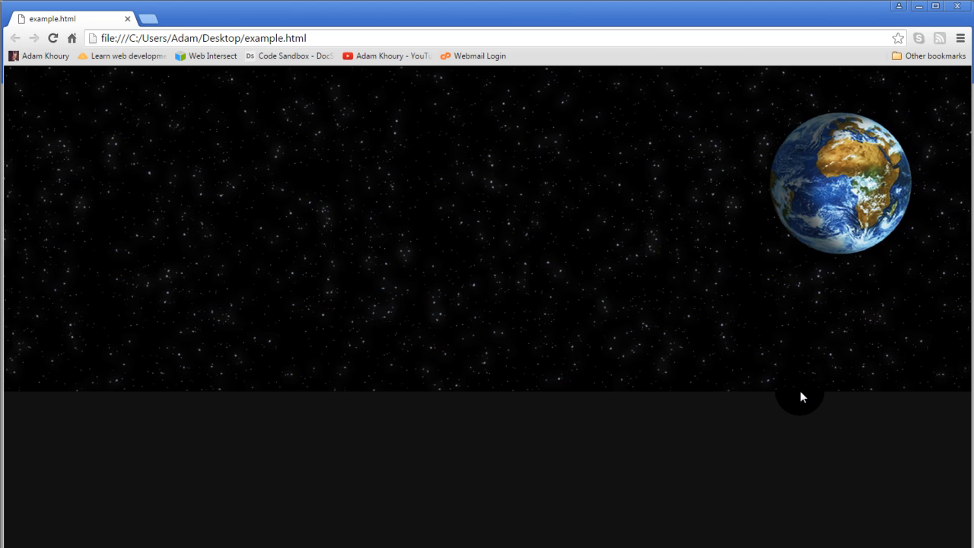
mouse_move(894, 262)
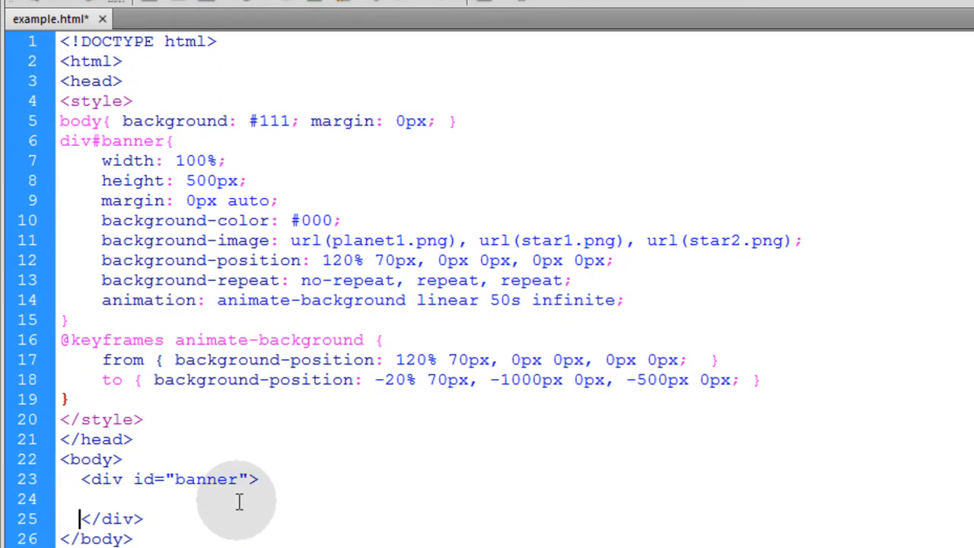
Step: Insert a my_rocket.png img with alt 'rocket' and margin 200px 0px 0px 45%
type("<img src=\"my_rocket.png\" alt=\"rocket\" style=\"margin: 200px 0px 0px 40%;\">")
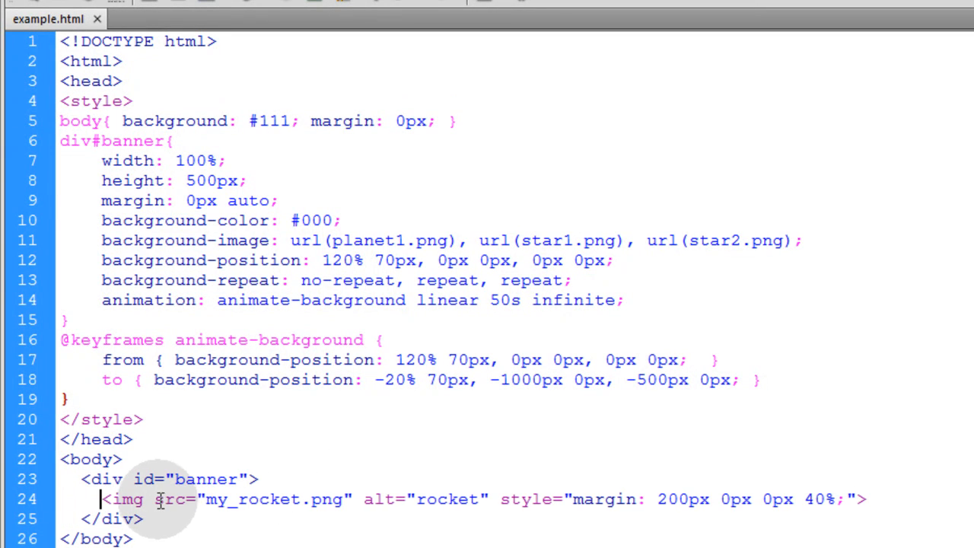
double_click(252, 499)
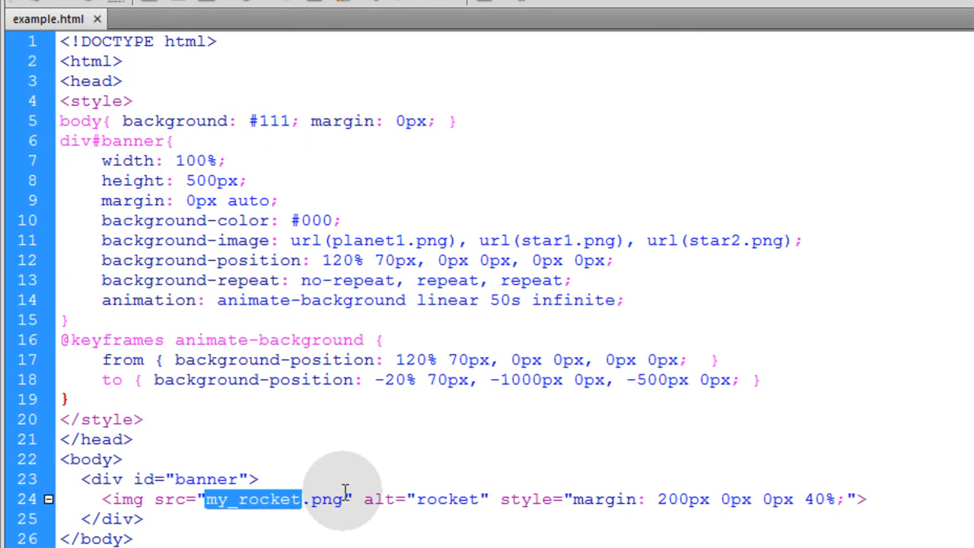
left_click(524, 499)
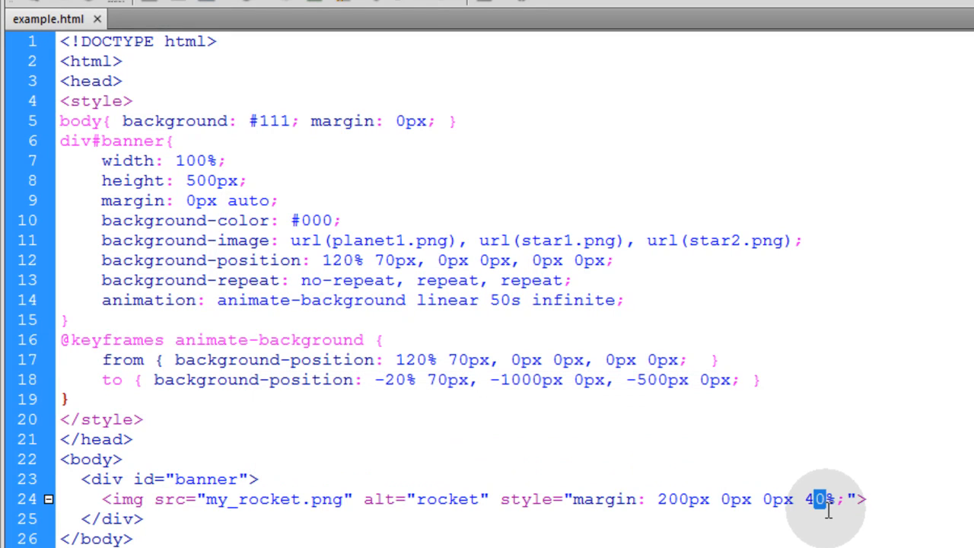
type("45")
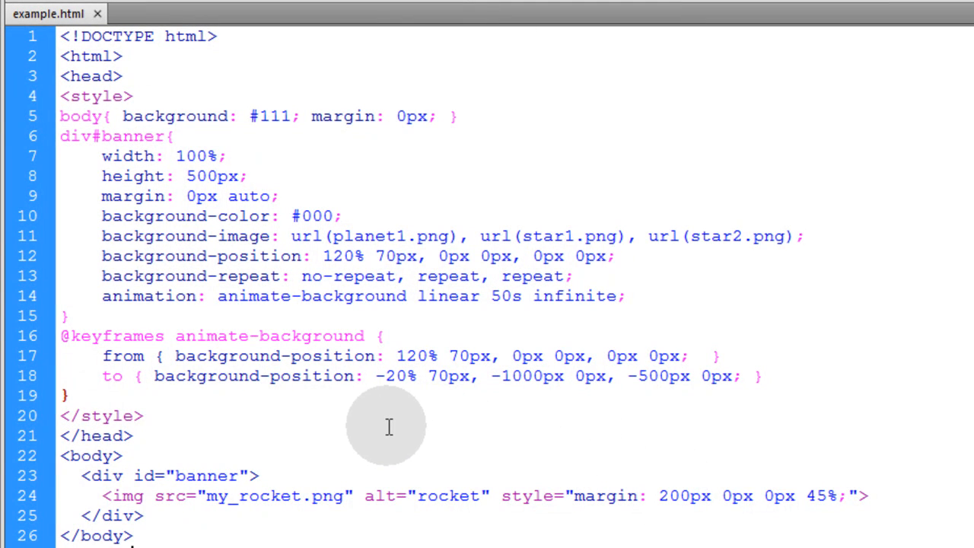
mouse_move(234, 273)
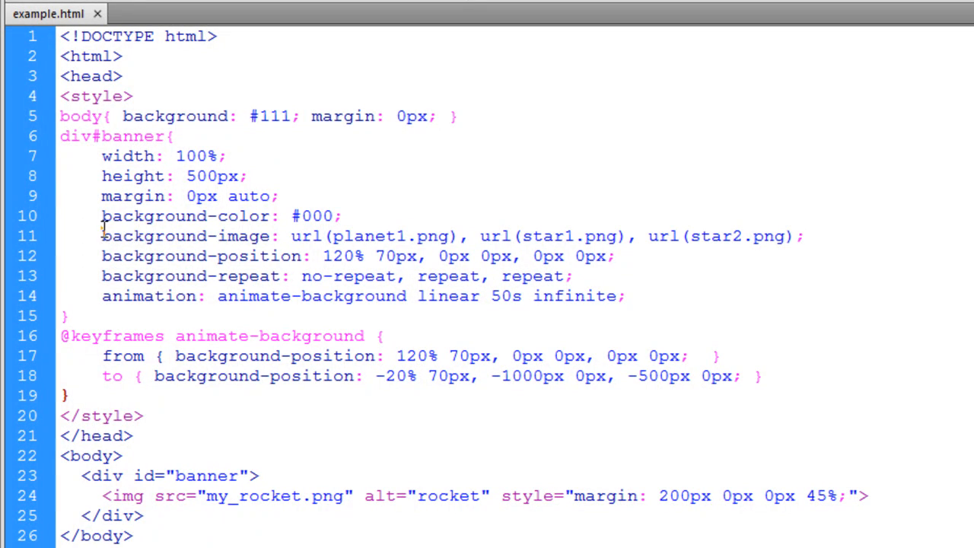
double_click(185, 236)
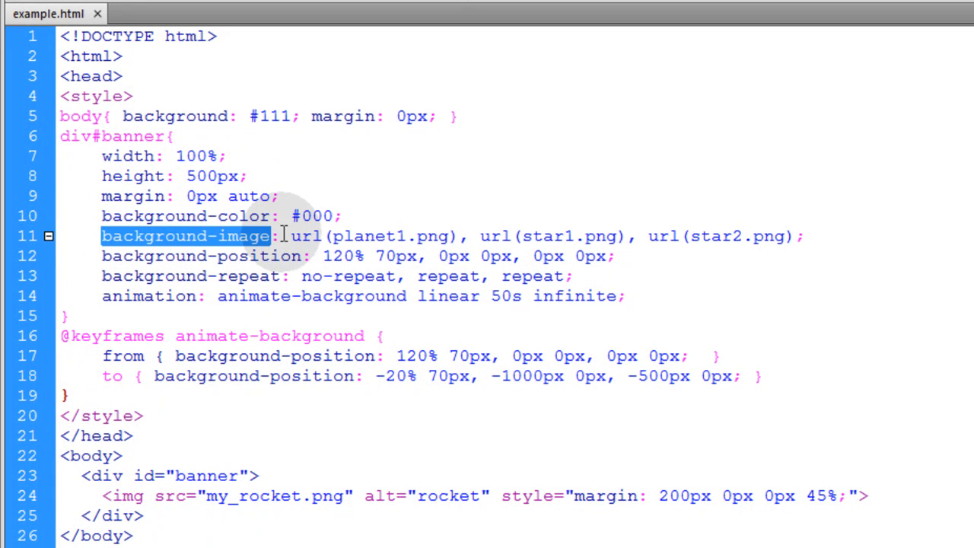
mouse_move(563, 242)
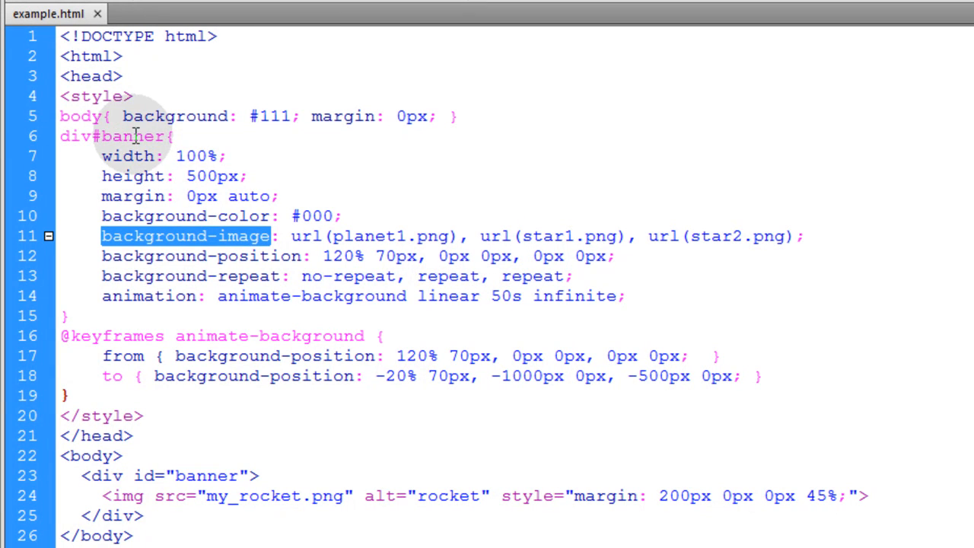
mouse_move(416, 299)
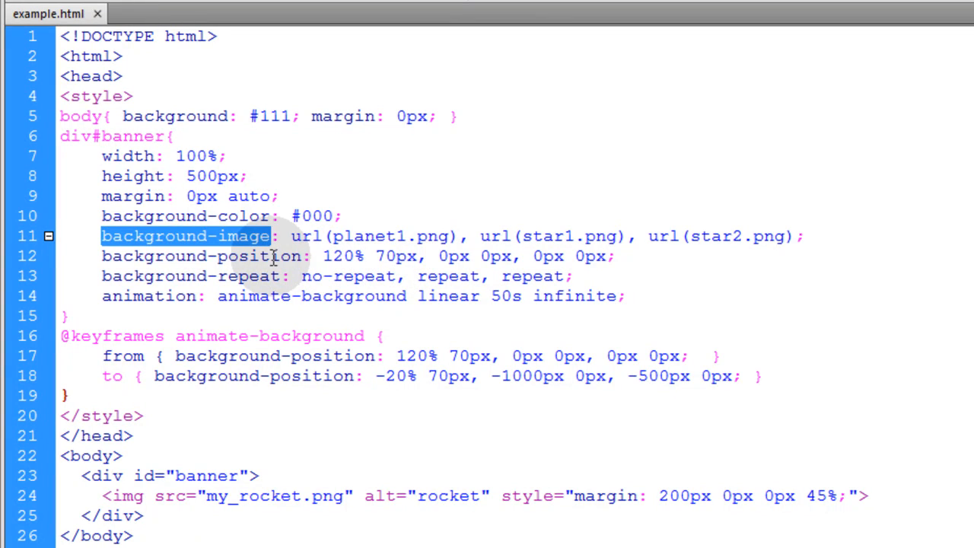
double_click(259, 256)
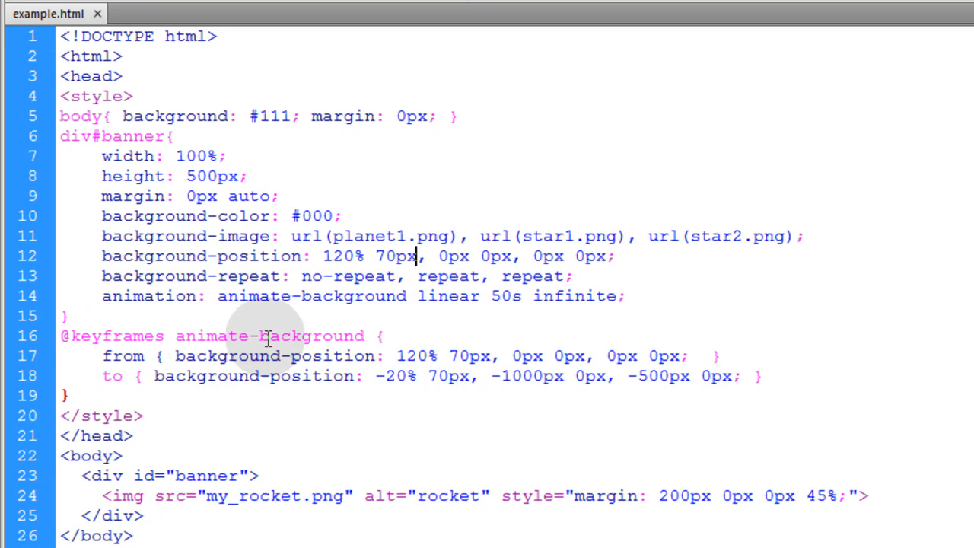
double_click(113, 336)
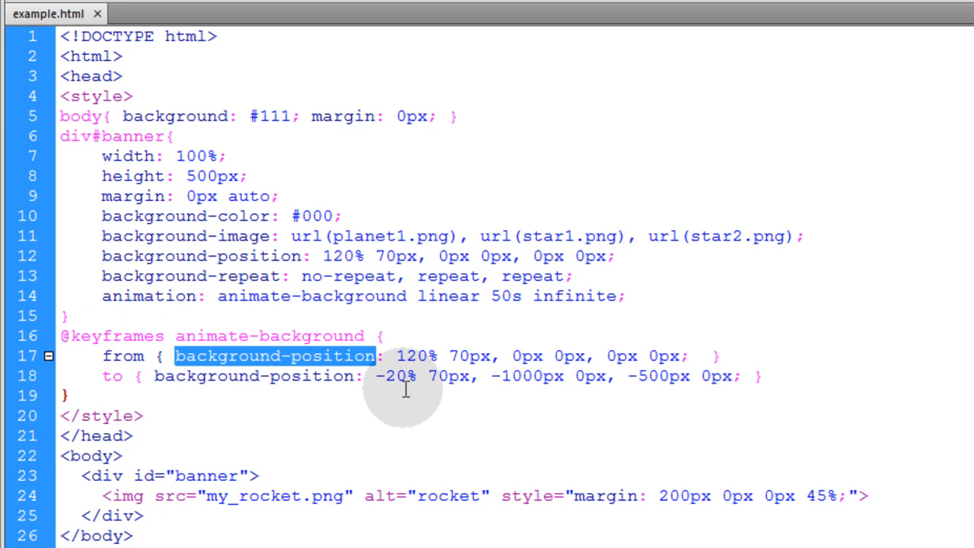
double_click(191, 375)
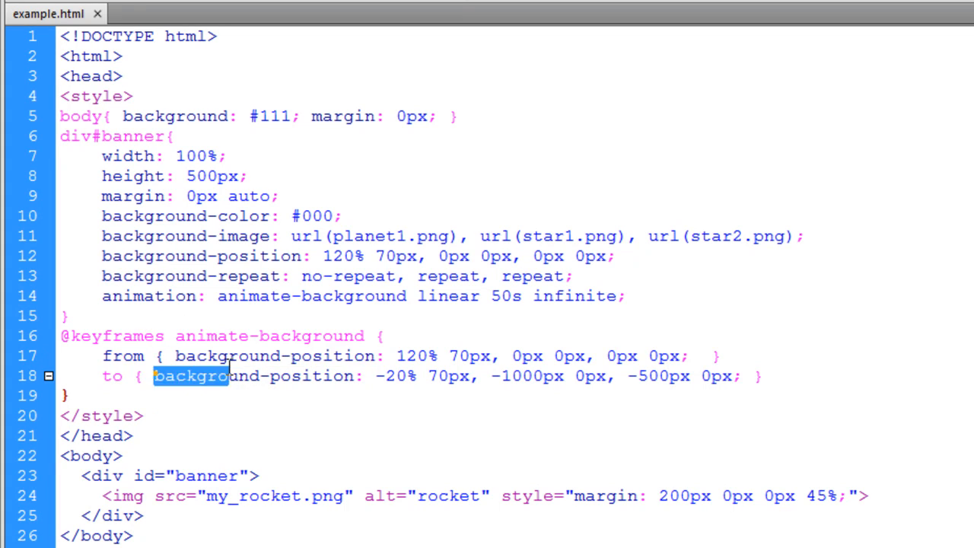